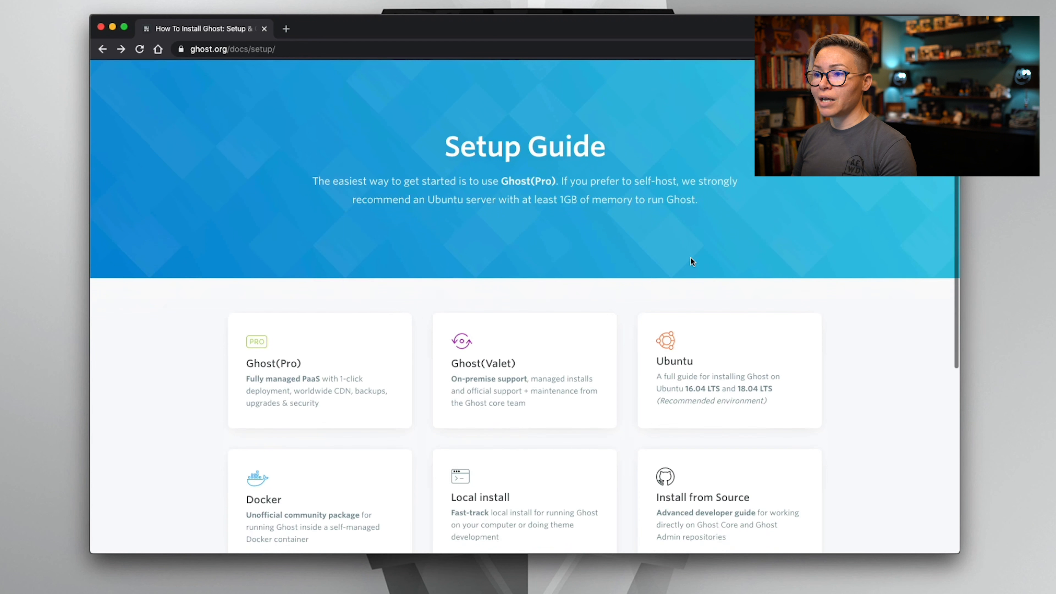
- Scroll into the local install guide and highlight the note that it isn't for production
scroll(down, 3)
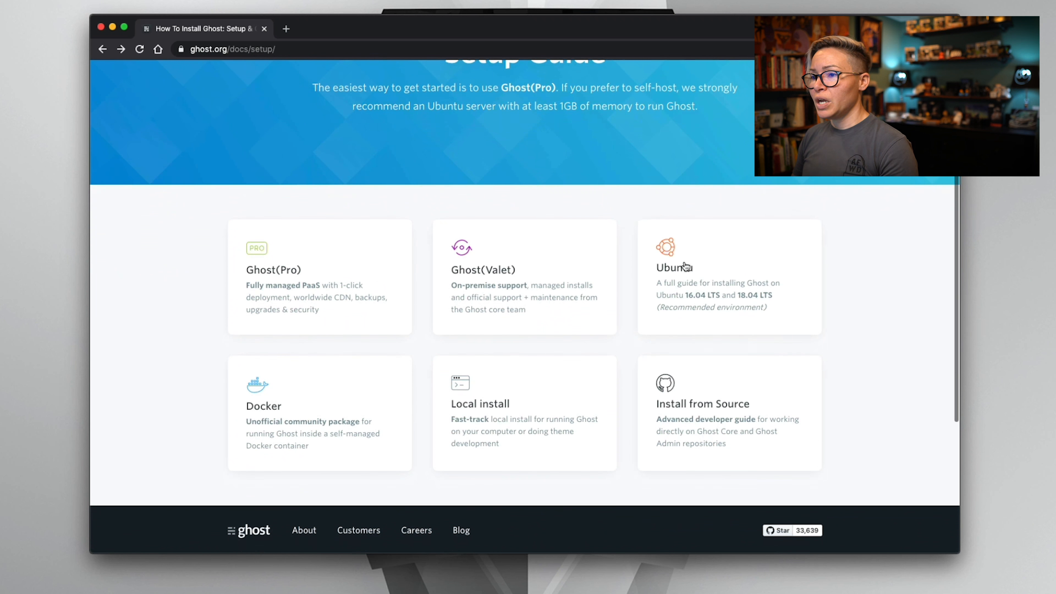
mouse_move(388, 422)
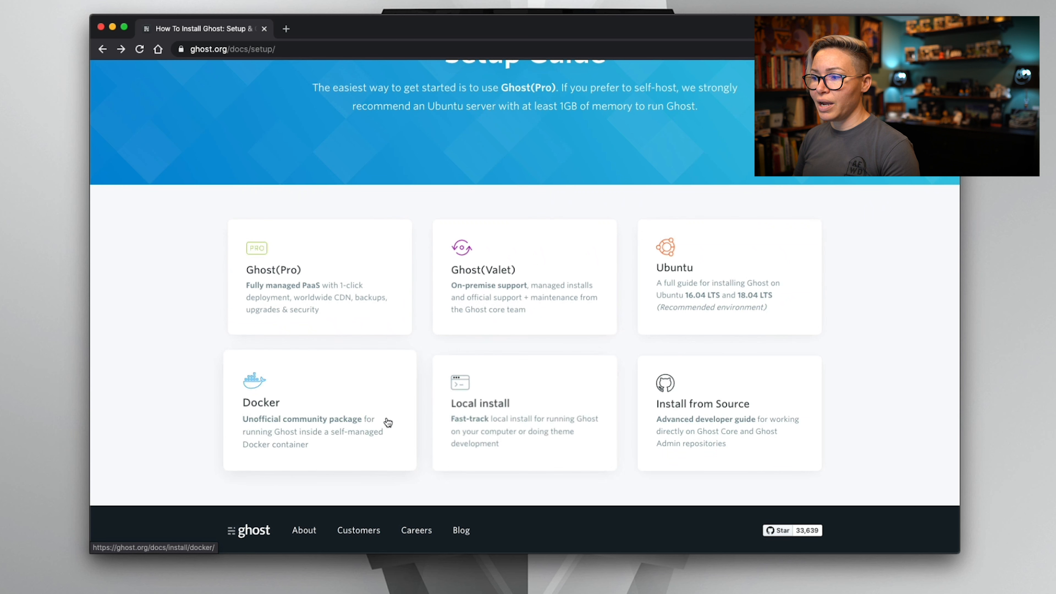
mouse_move(621, 397)
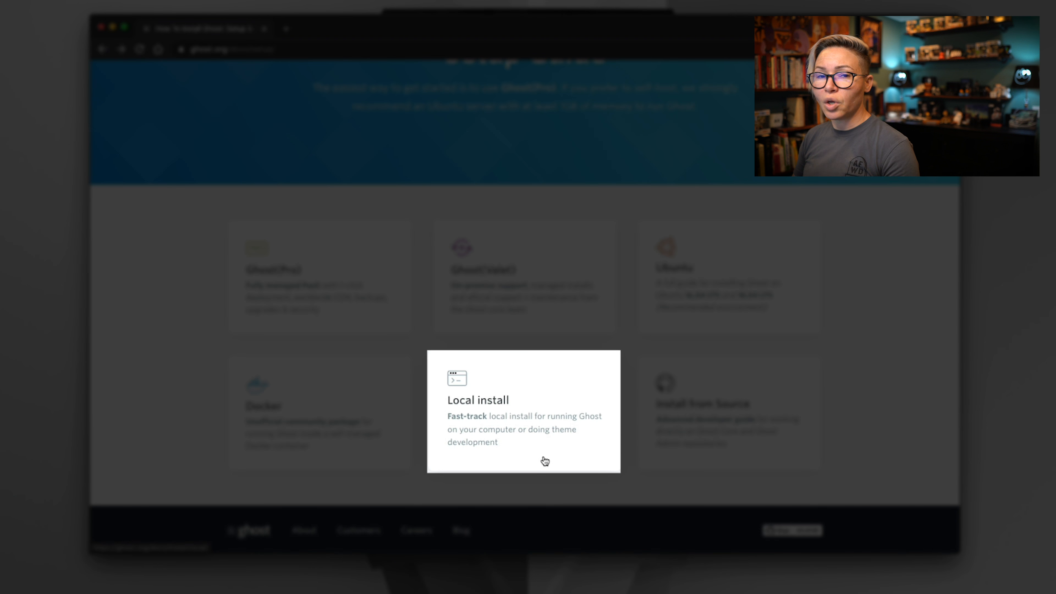
mouse_move(551, 455)
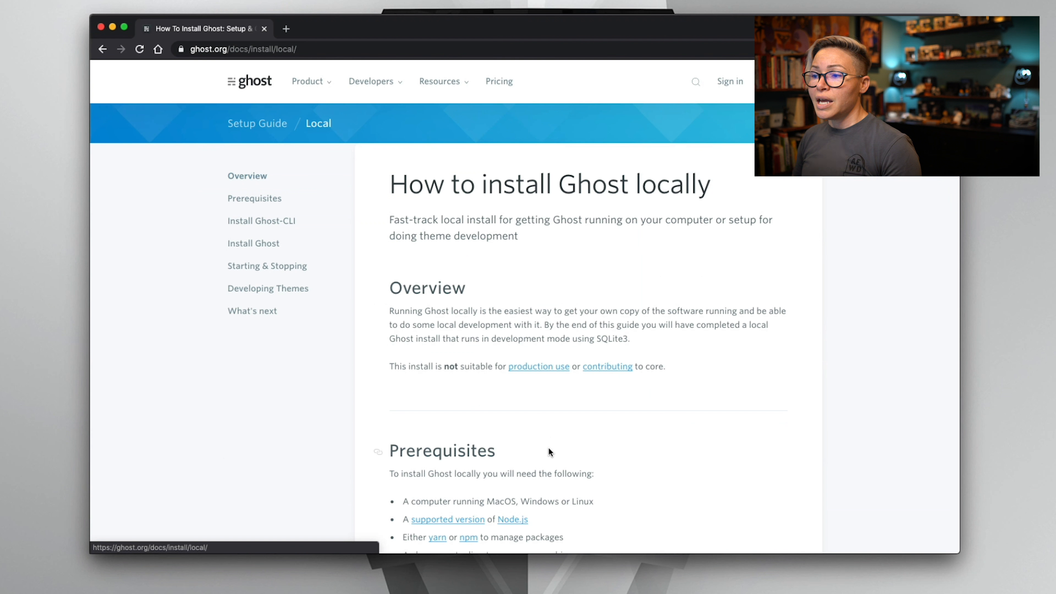
drag(495, 366, 665, 366)
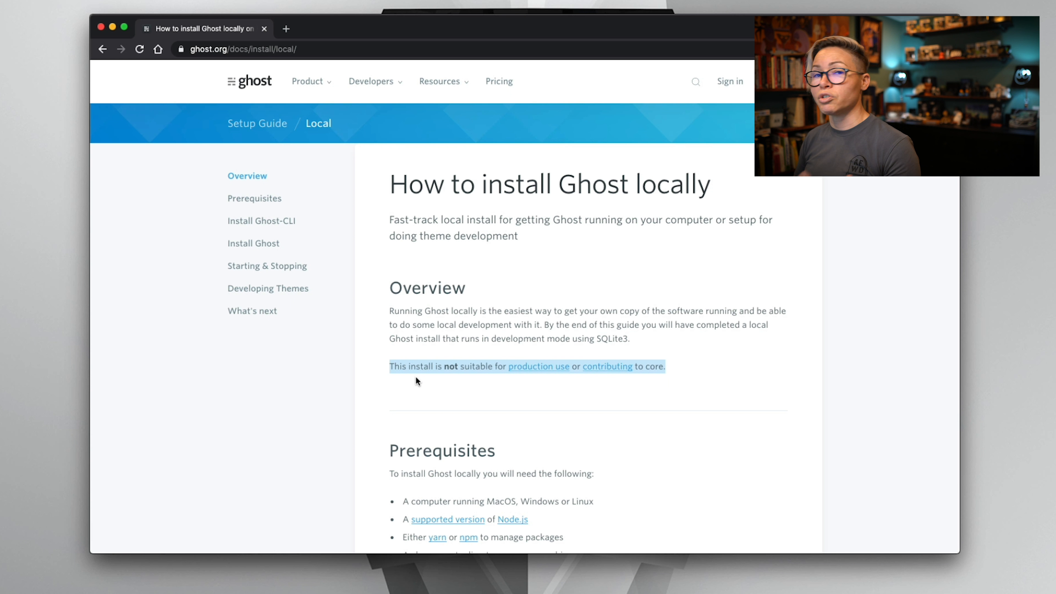
mouse_move(617, 382)
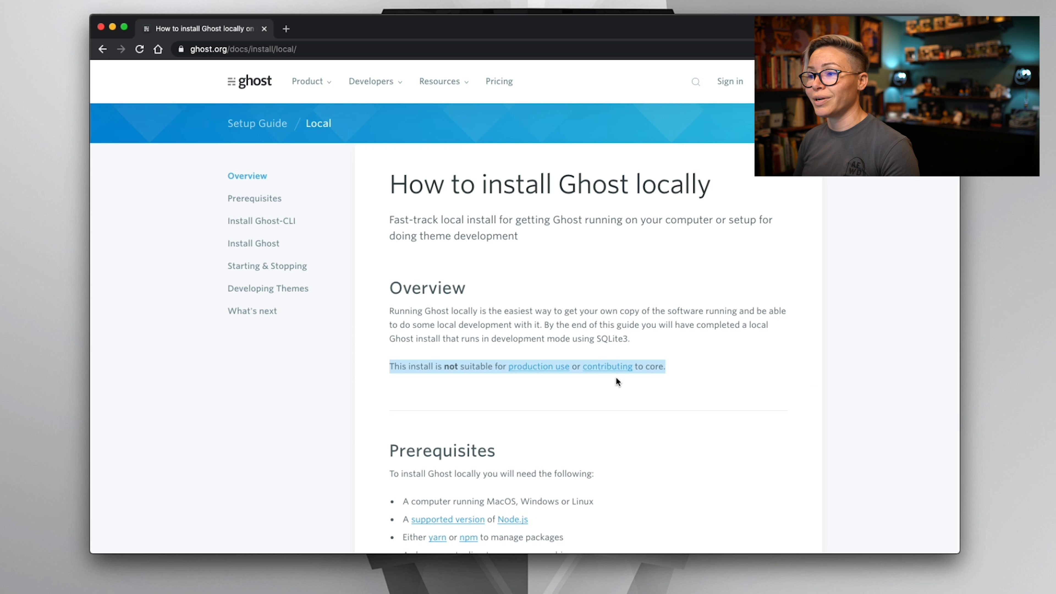
mouse_move(636, 375)
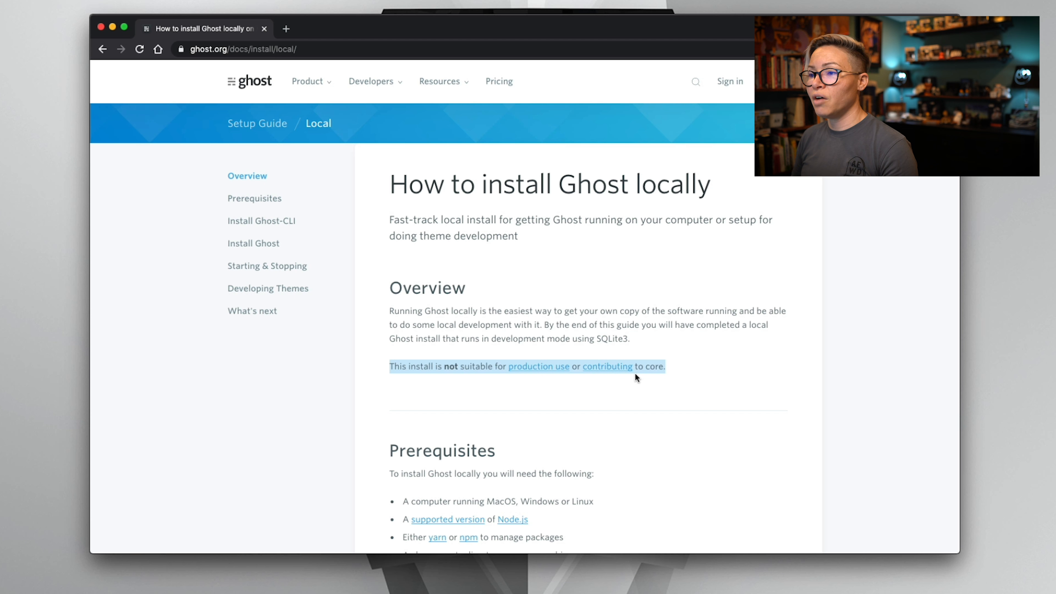
- Read down the guide to the Prerequisites list and the Ghost-CLI install command
scroll(down, 3)
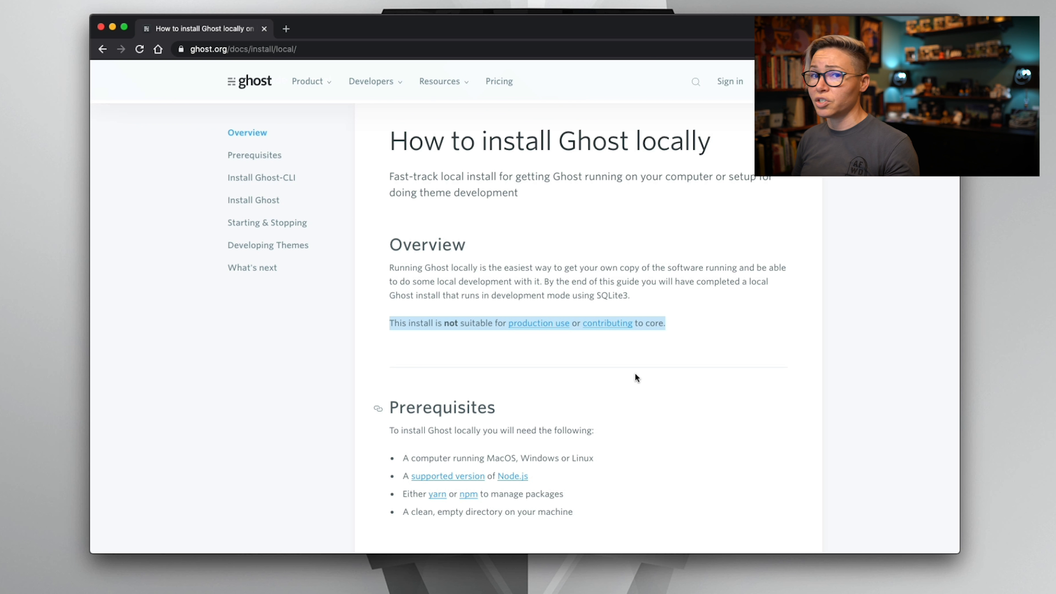
scroll(down, 3)
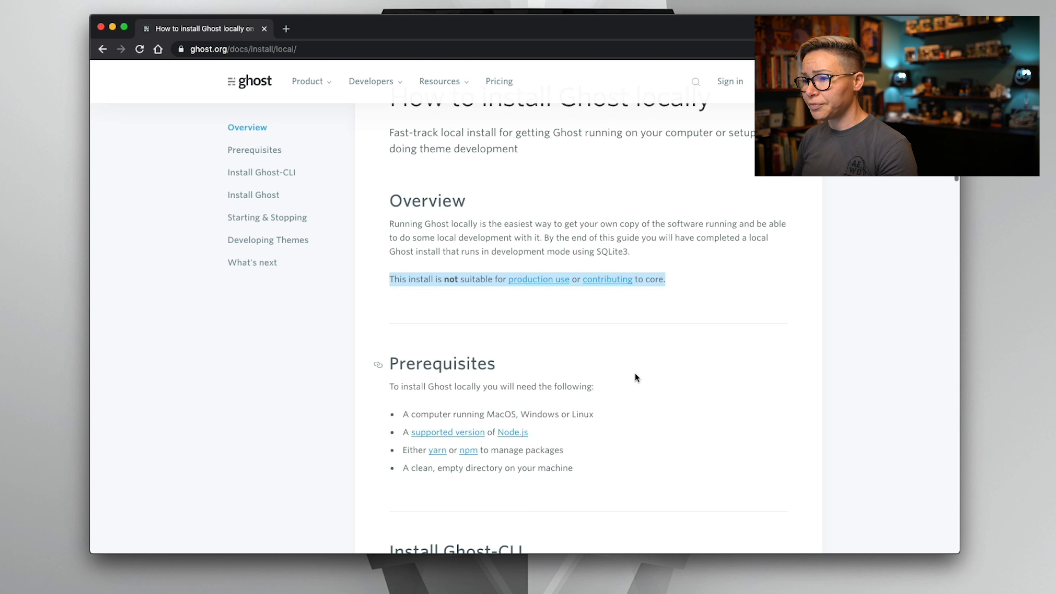
scroll(down, 3)
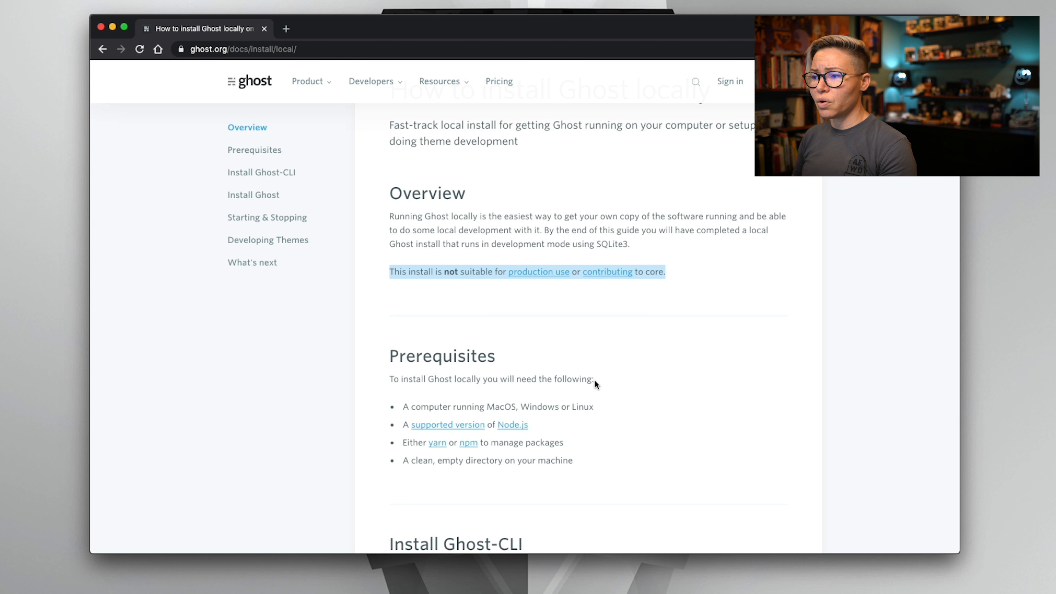
scroll(down, 3)
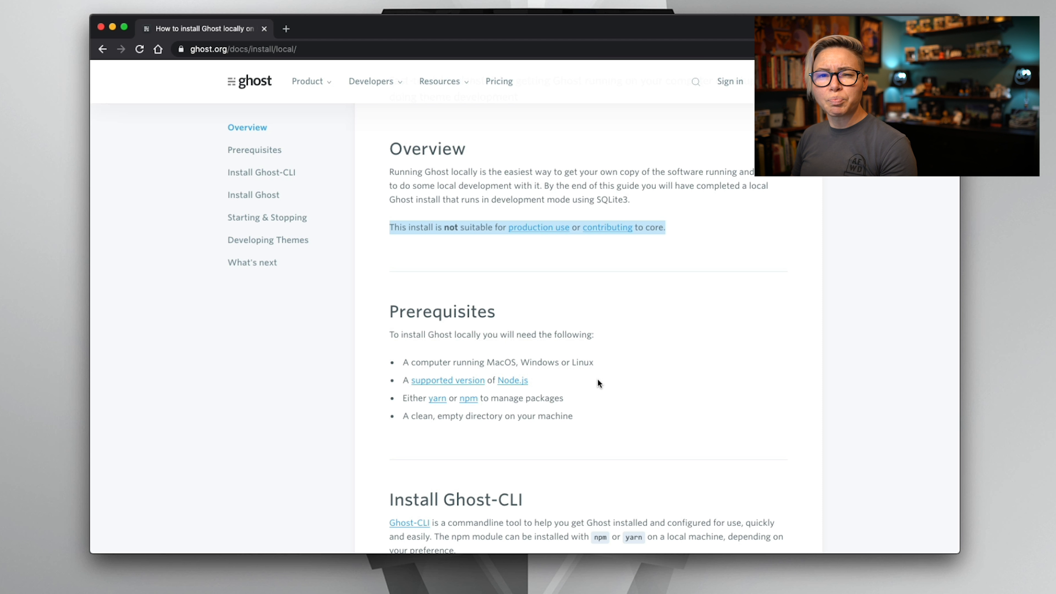
mouse_move(561, 376)
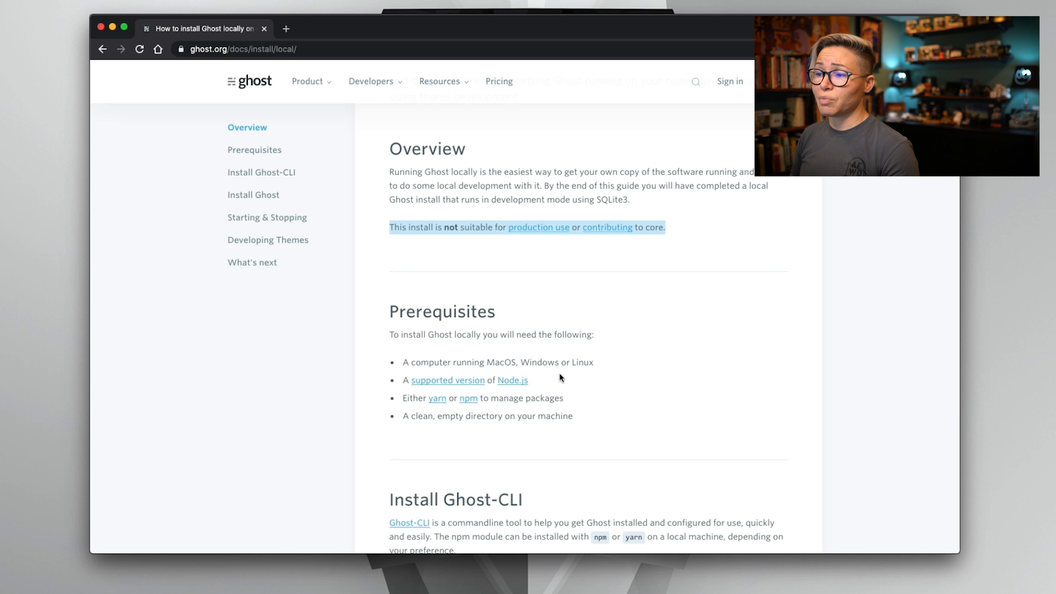
scroll(down, 3)
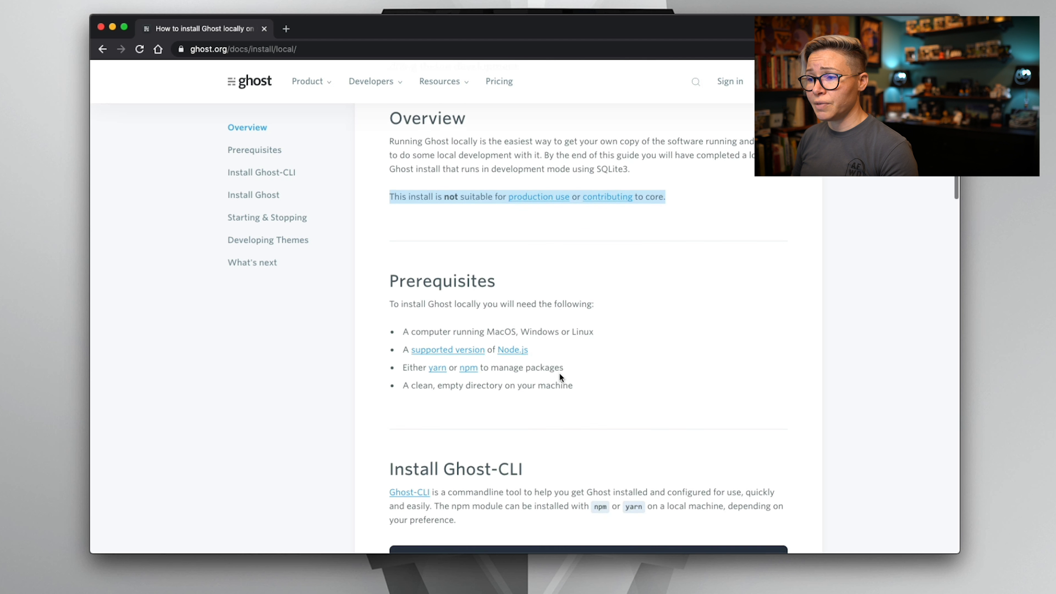
scroll(down, 3)
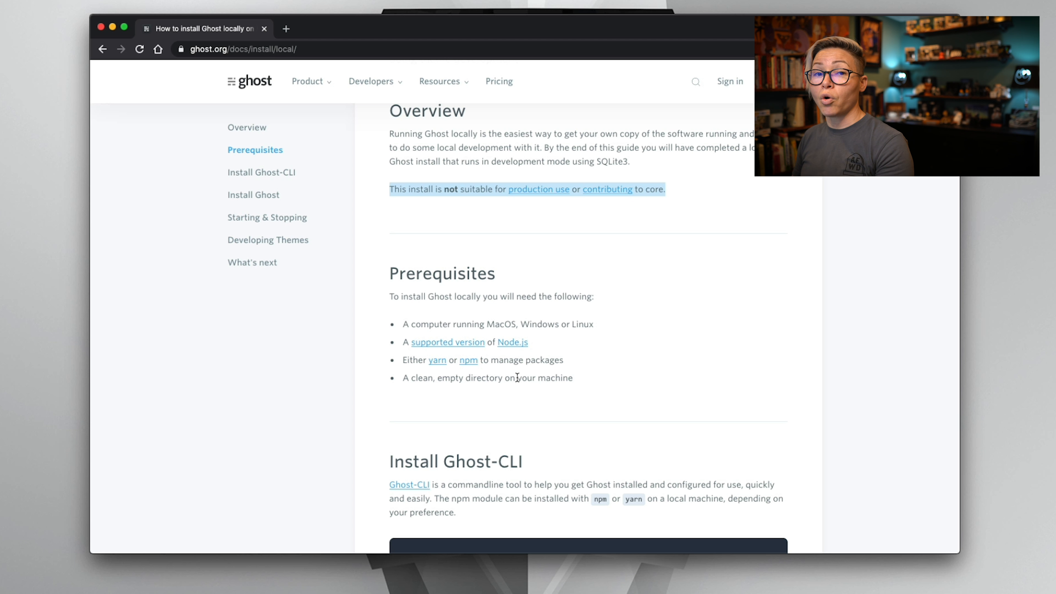
scroll(down, 3)
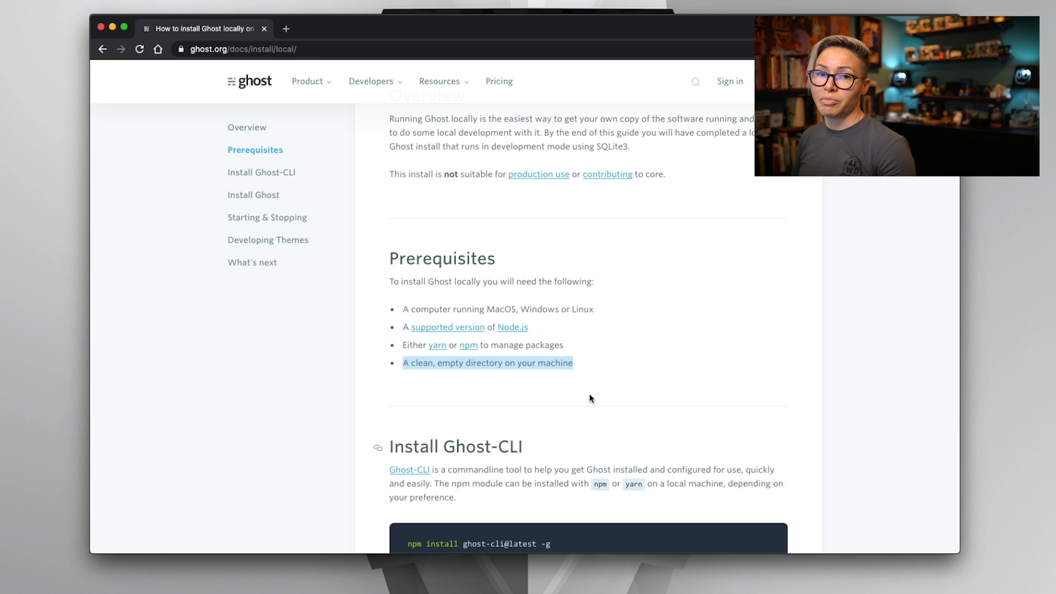
scroll(down, 3)
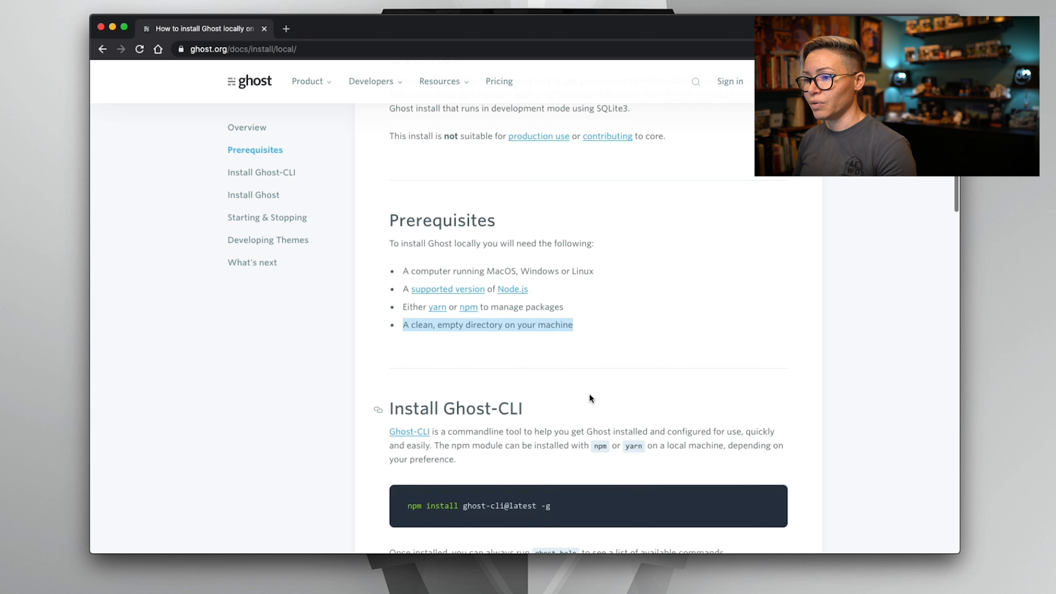
- Run npm install ghost-cli@latest -g in the basicghost terminal to install Ghost-CLI globally
scroll(down, 3)
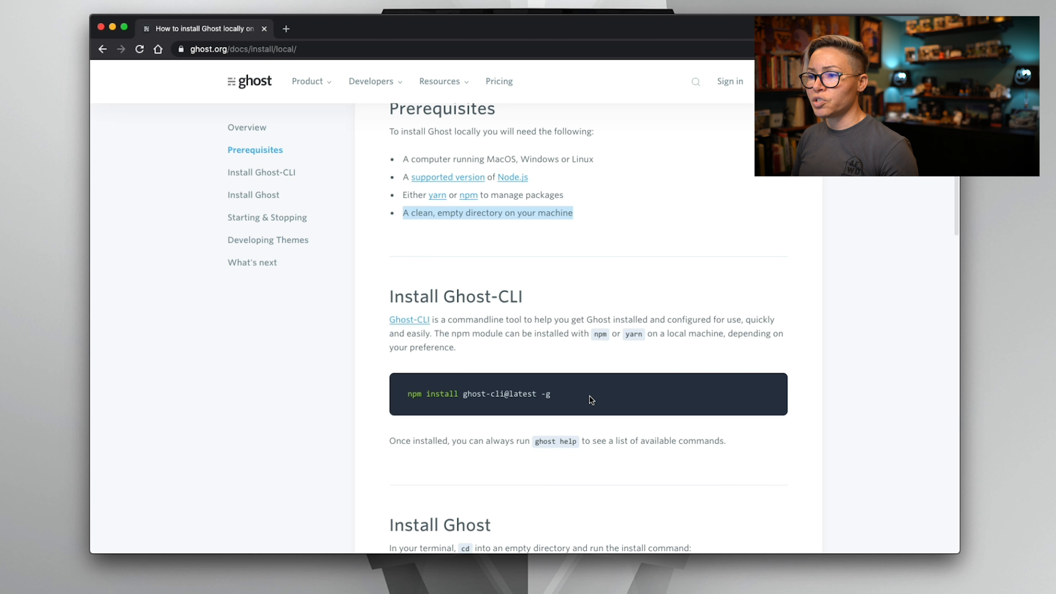
mouse_move(584, 391)
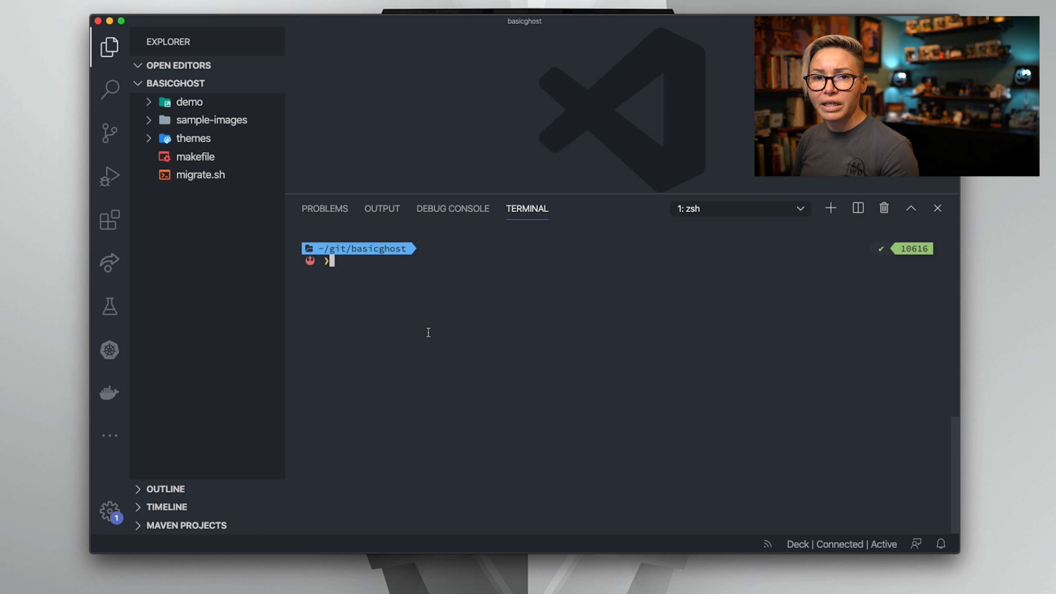
text(npm install ghost-cli@latest -g)
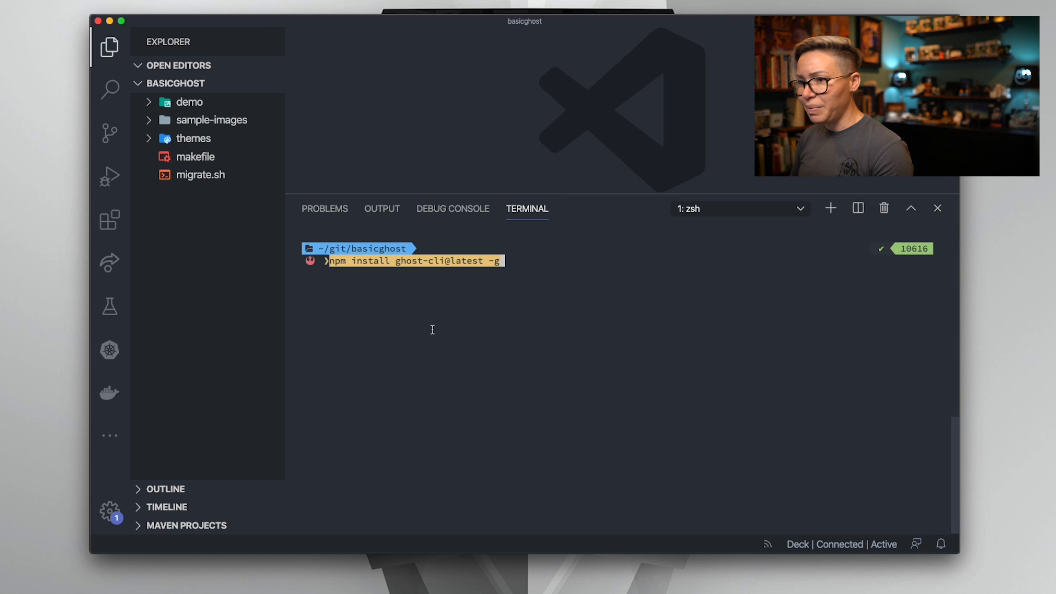
key(Enter)
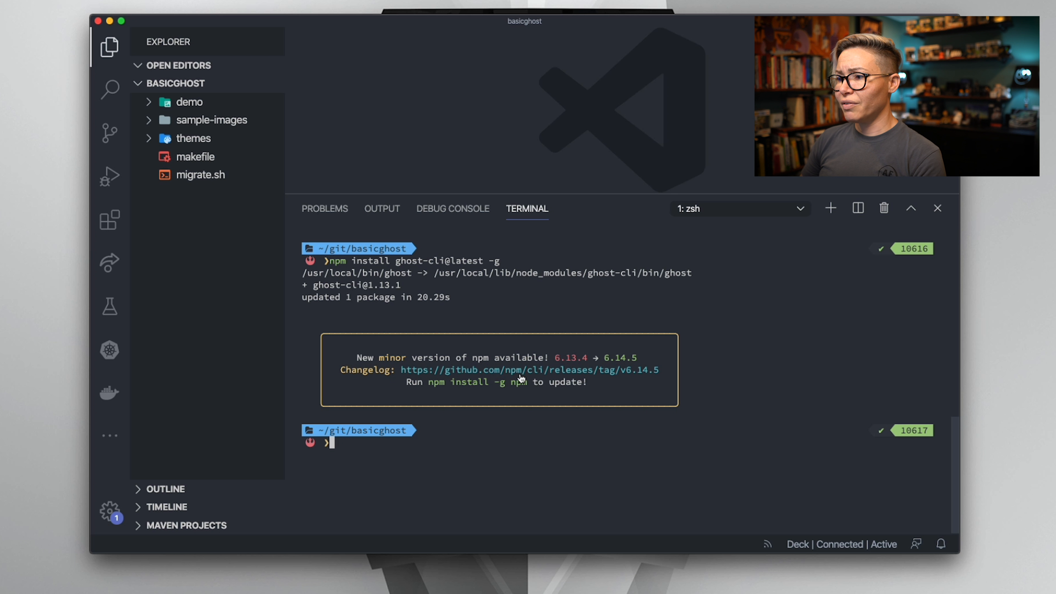
mouse_move(548, 424)
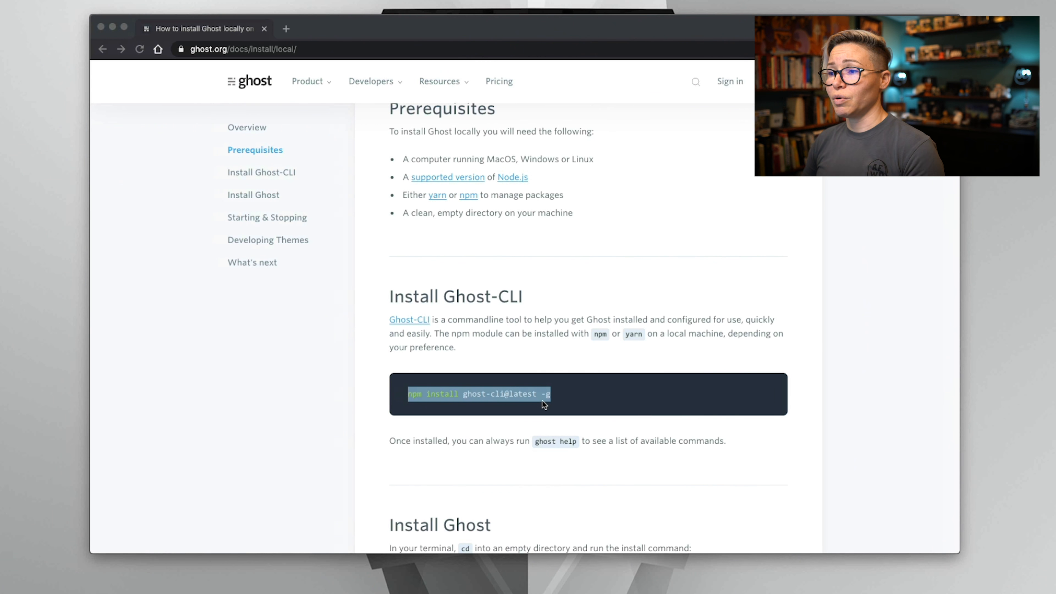
scroll(down, 3)
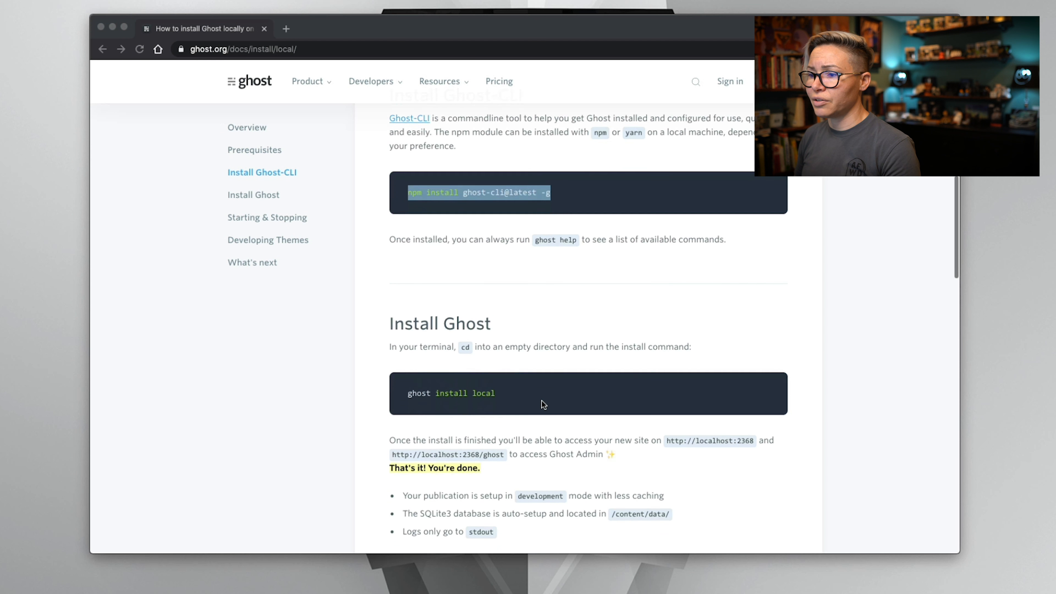
scroll(down, 3)
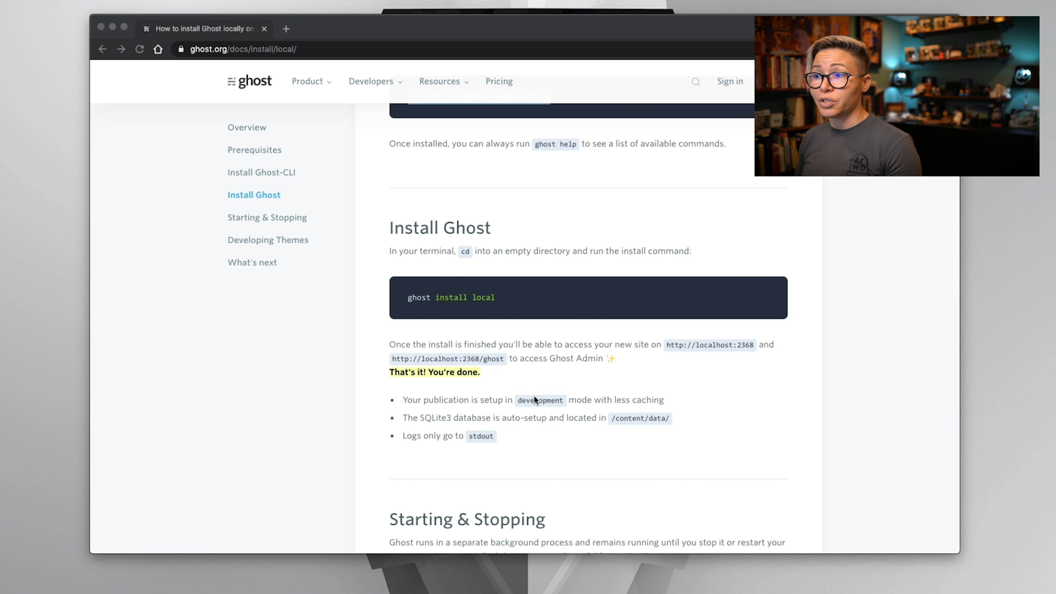
mouse_move(391, 374)
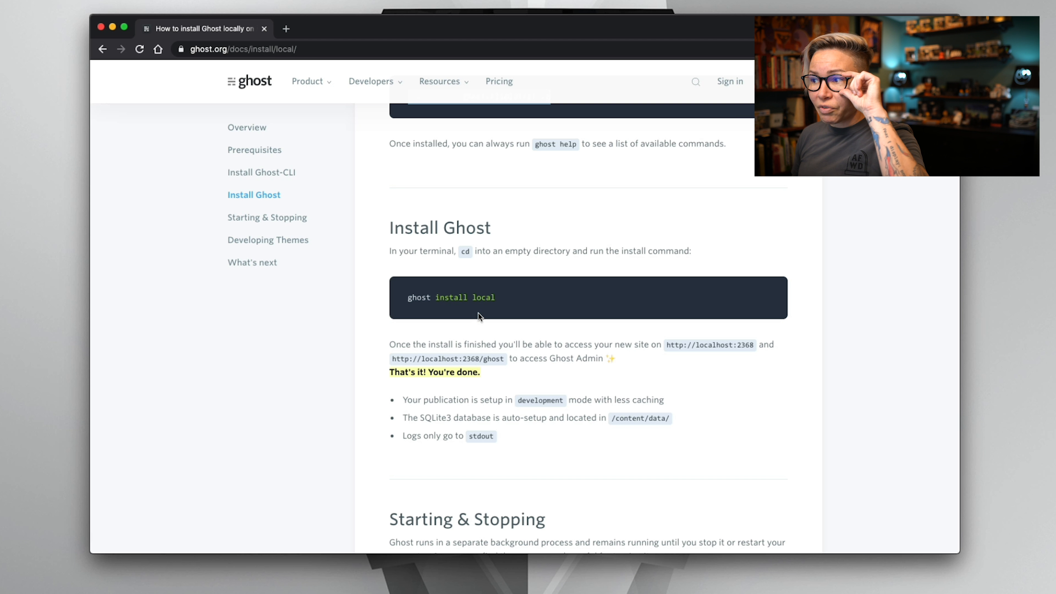
mouse_move(637, 410)
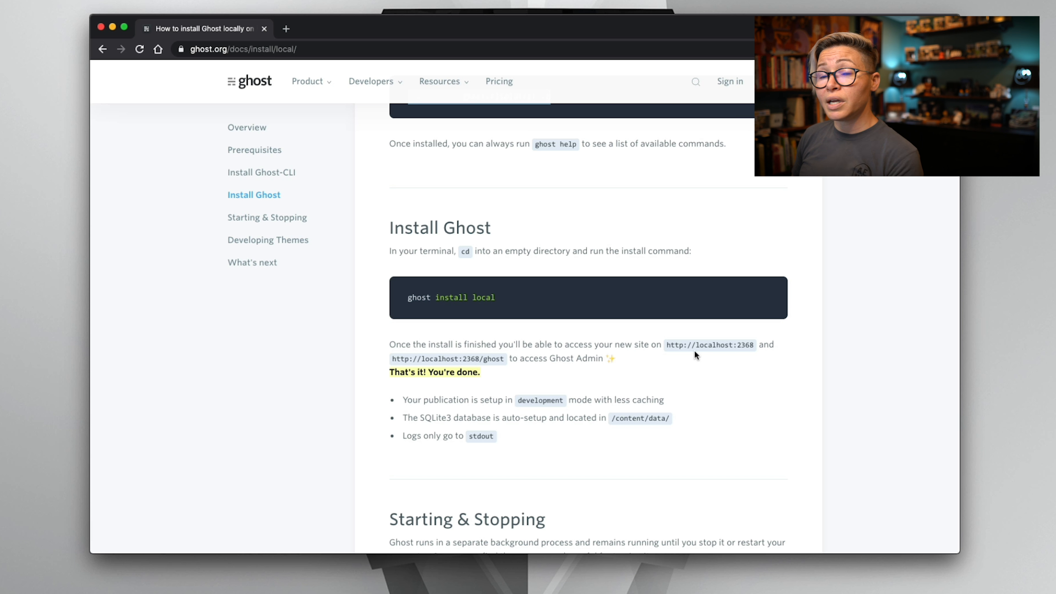
mouse_move(725, 353)
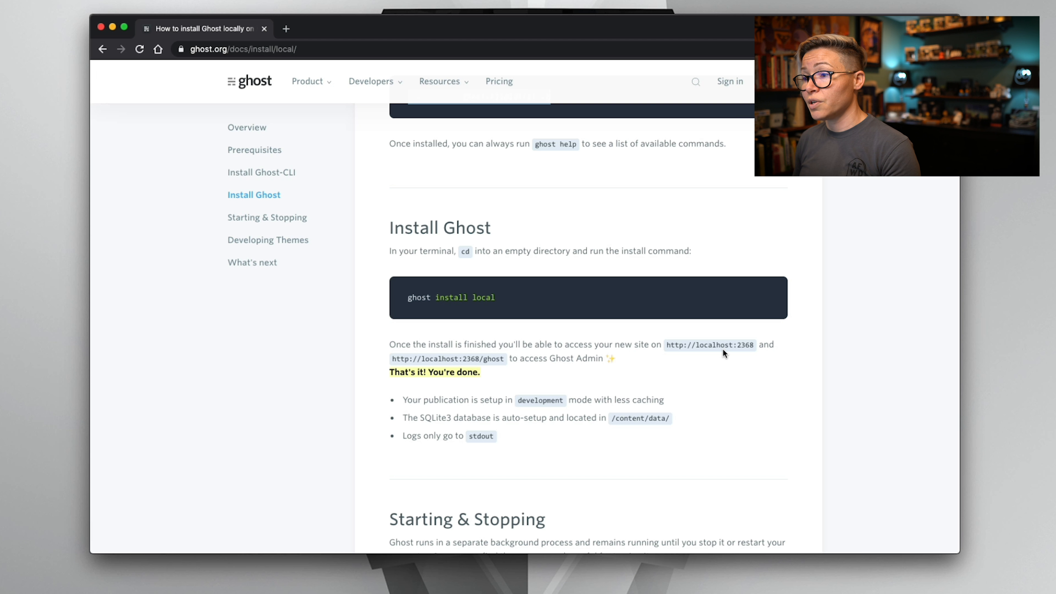
scroll(down, 3)
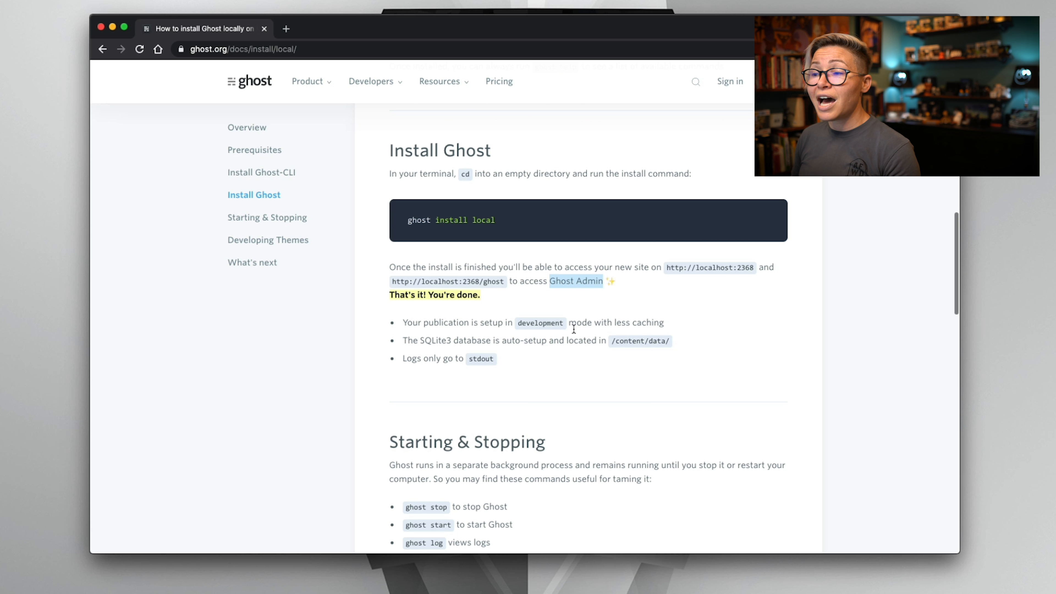
mouse_move(579, 335)
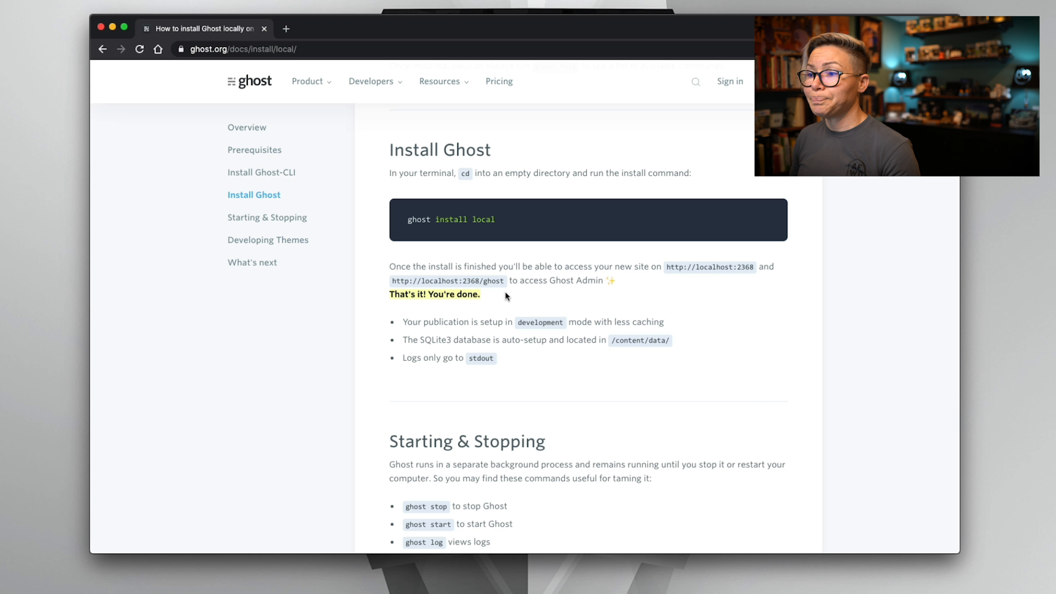
scroll(down, 3)
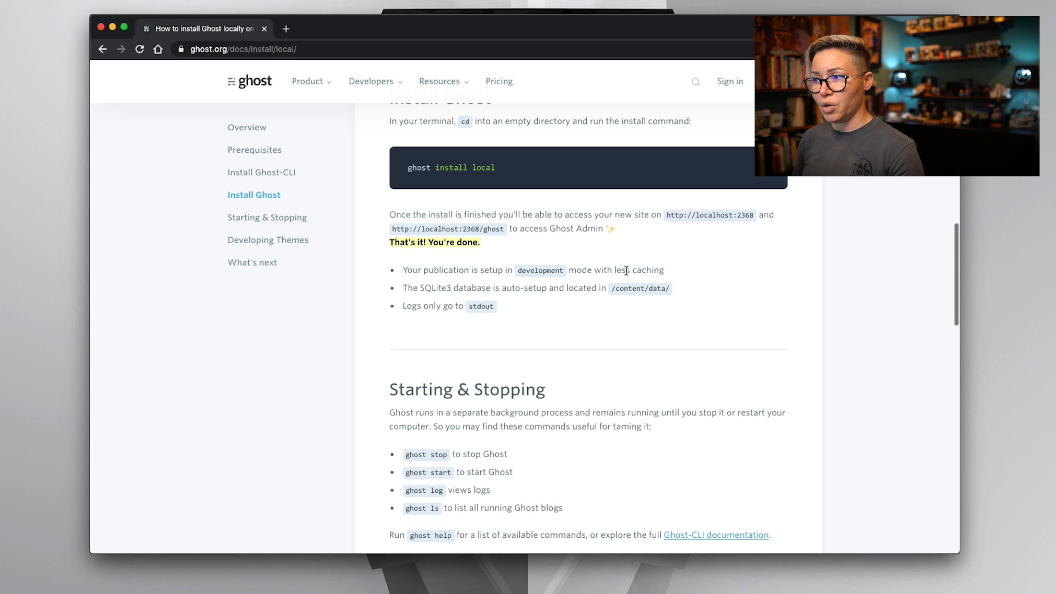
mouse_move(680, 275)
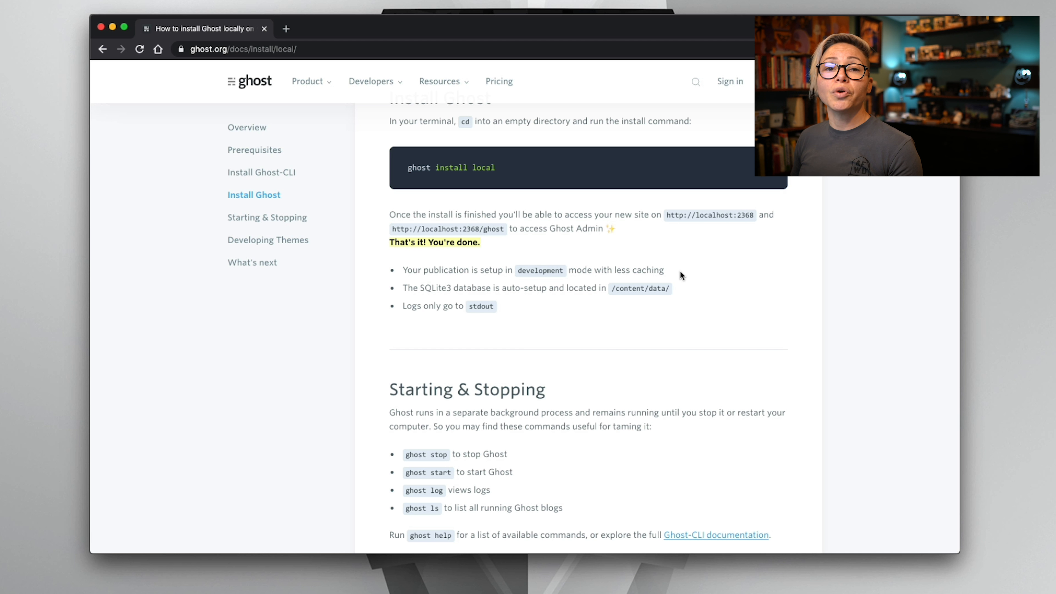
mouse_move(652, 273)
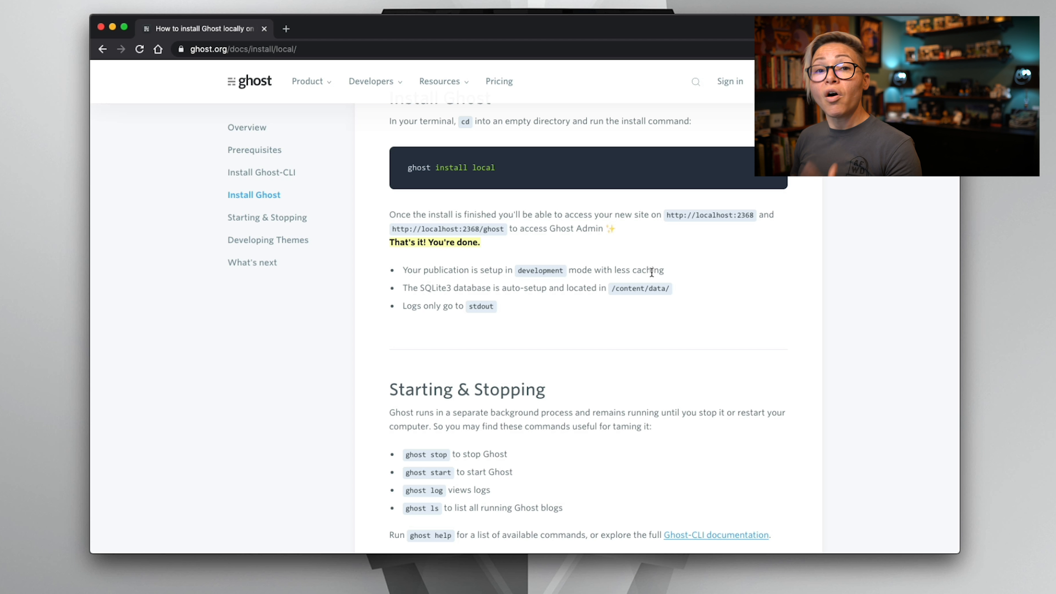
mouse_move(571, 282)
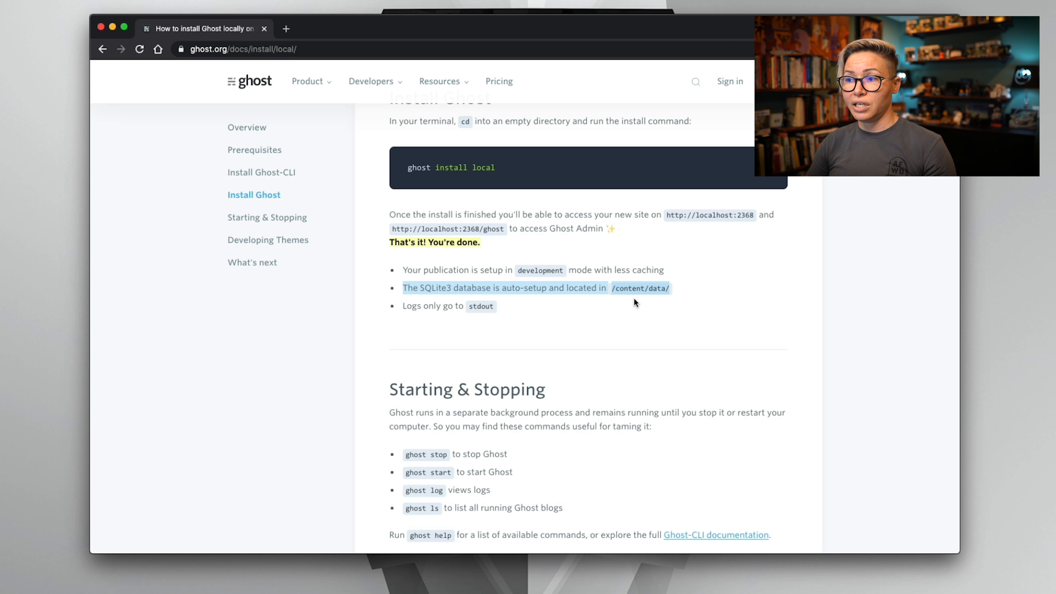
mouse_move(516, 309)
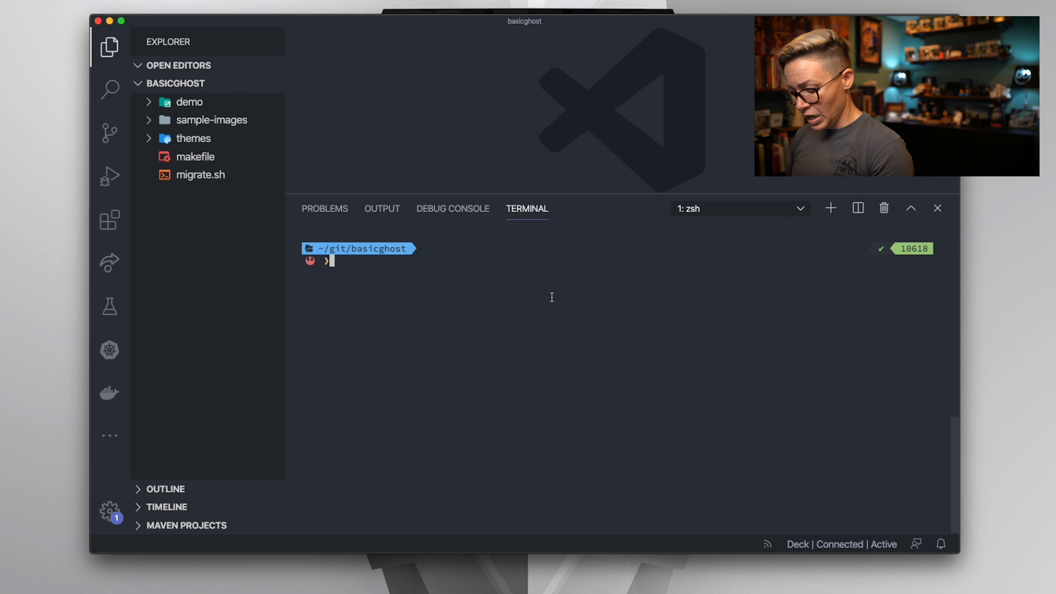
- Run ghost install local in basicghost and hit the directory-not-empty error
text(ghost install local)
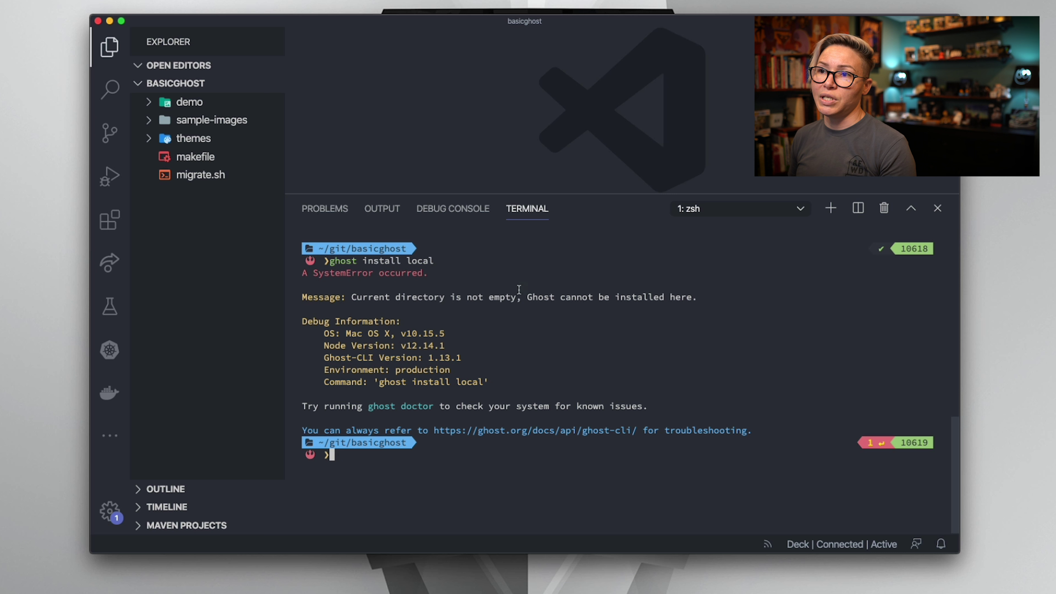
mouse_move(198, 157)
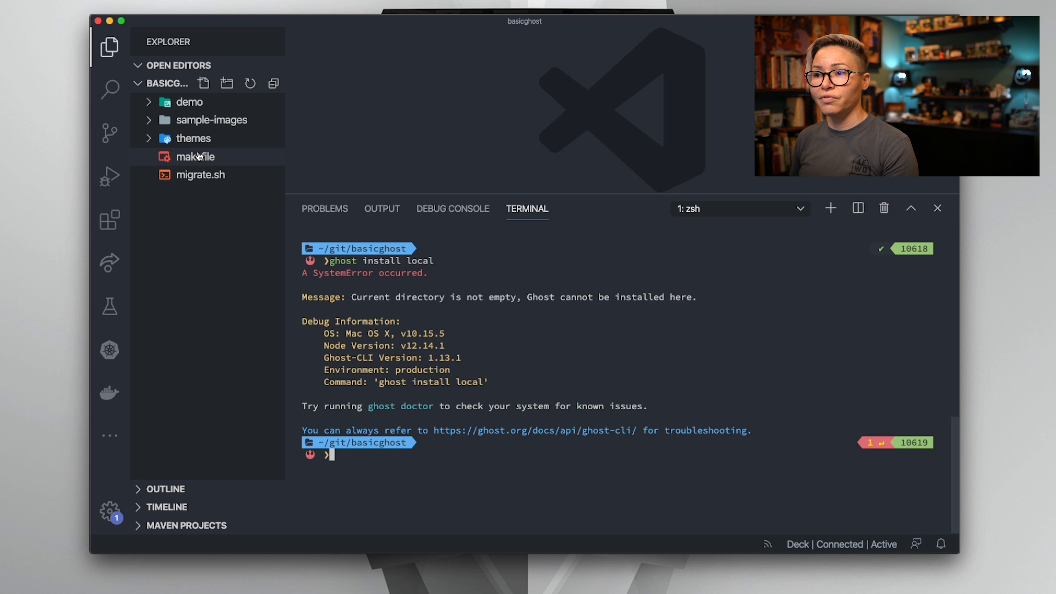
click(189, 102)
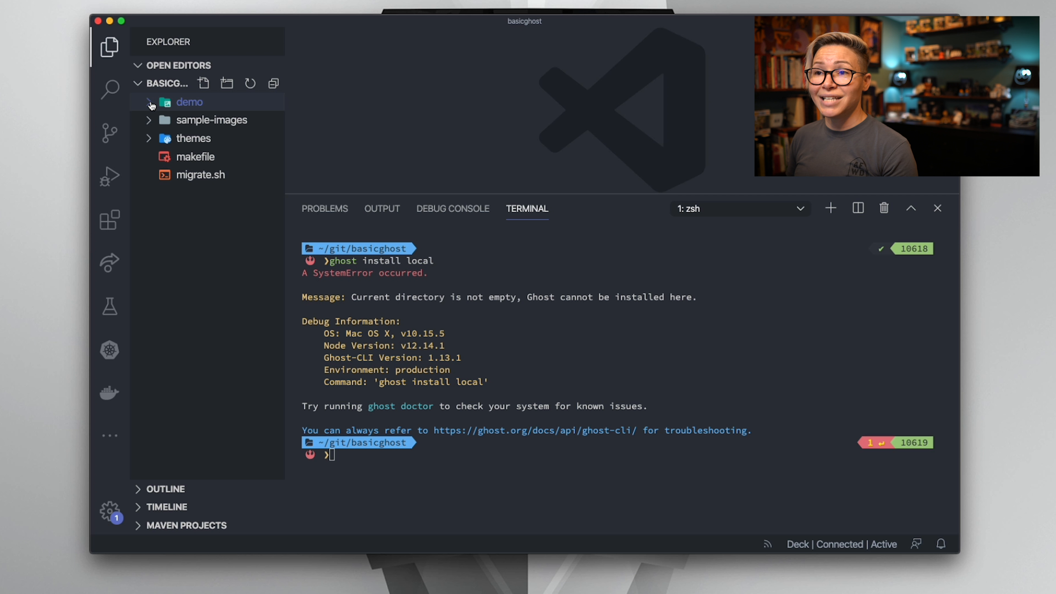
- Run ghost install local --dir demo so Ghost v3.15.3 installs and serves at localhost:2368/ghost/
text(ghost install local)
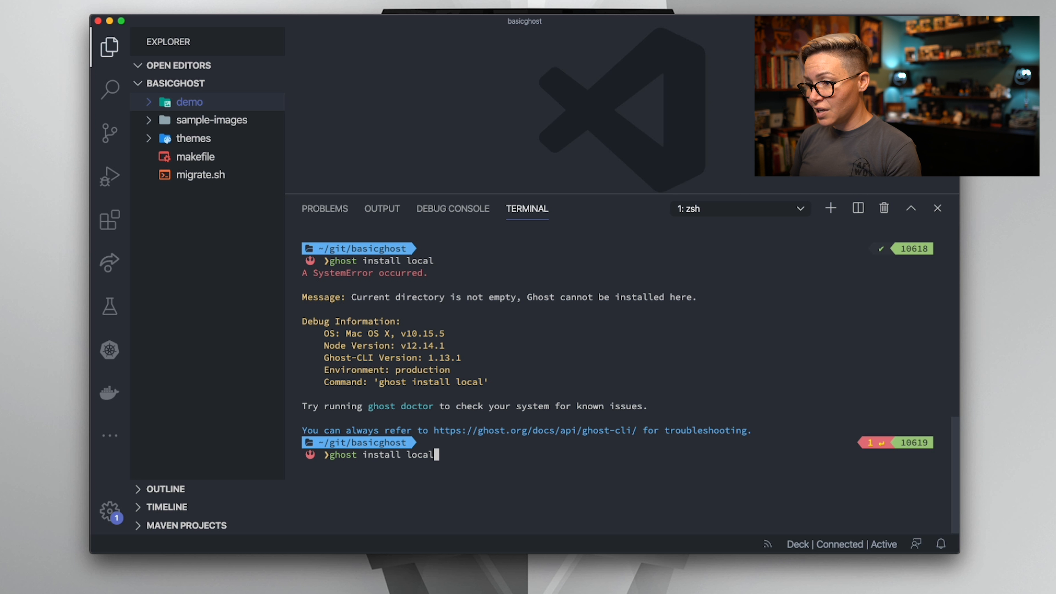
text(--dir demo)
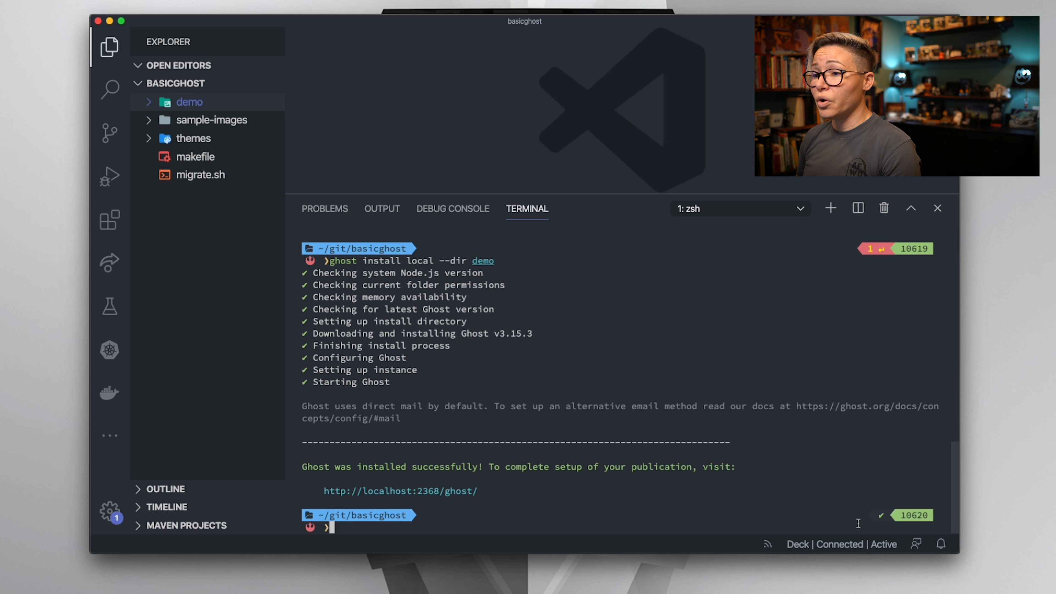
mouse_move(393, 457)
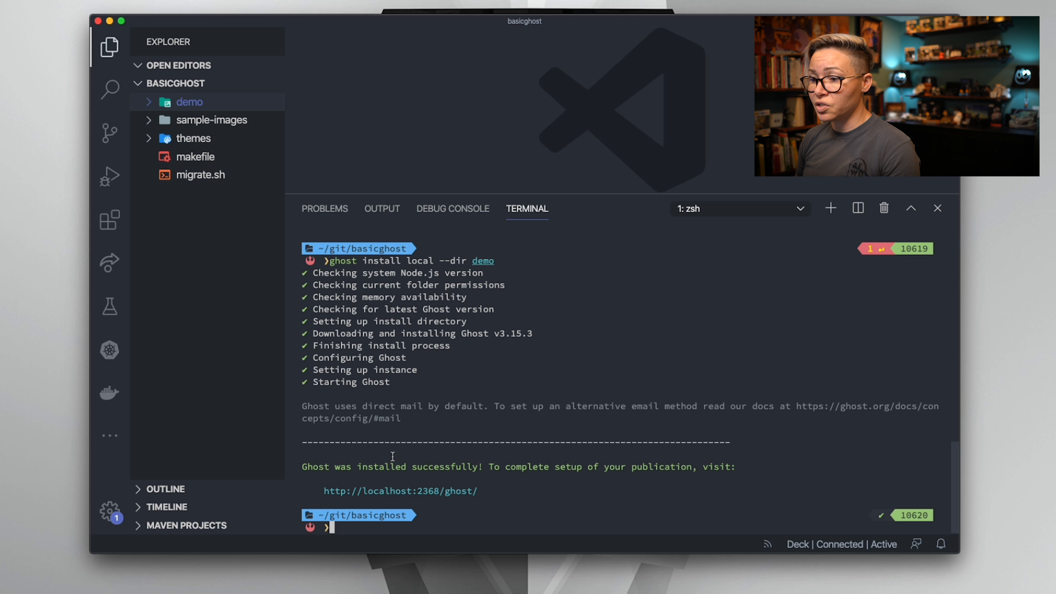
double_click(444, 467)
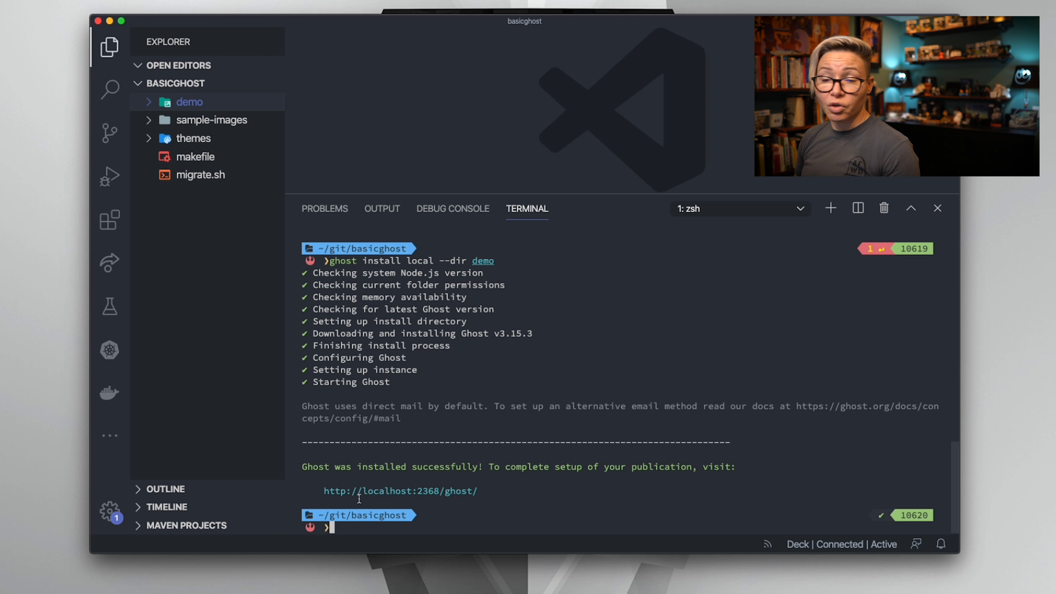
mouse_move(441, 498)
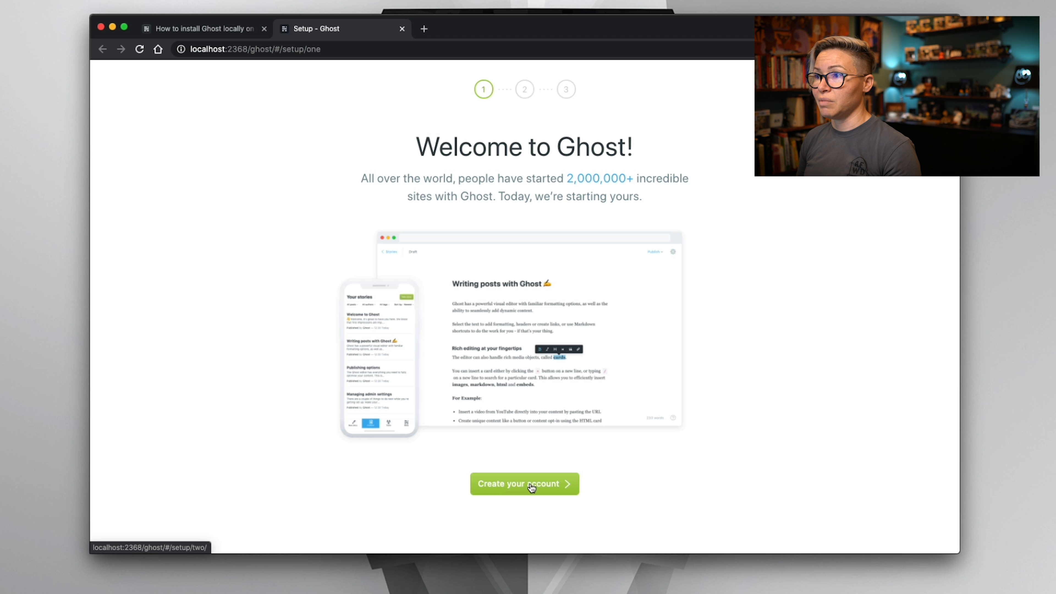
mouse_move(538, 319)
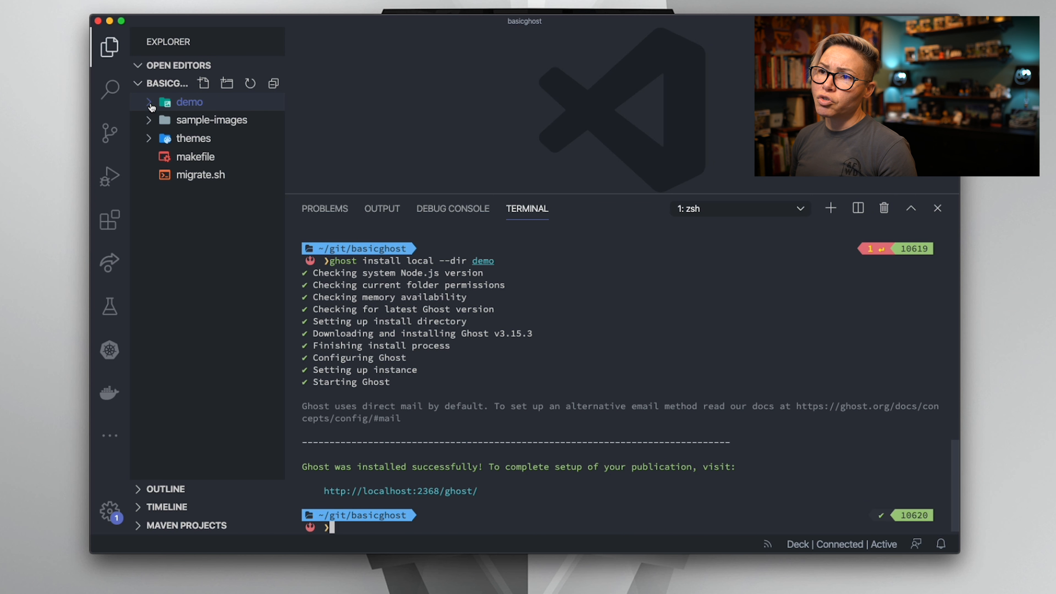
- Expand the demo folder and review the generated config.development.json
click(149, 102)
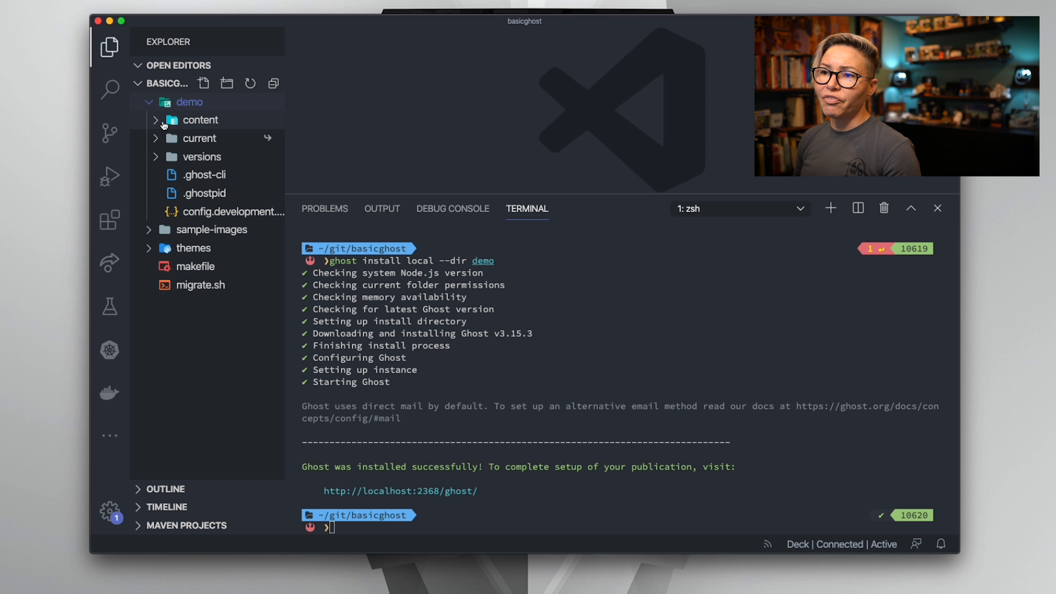
click(232, 212)
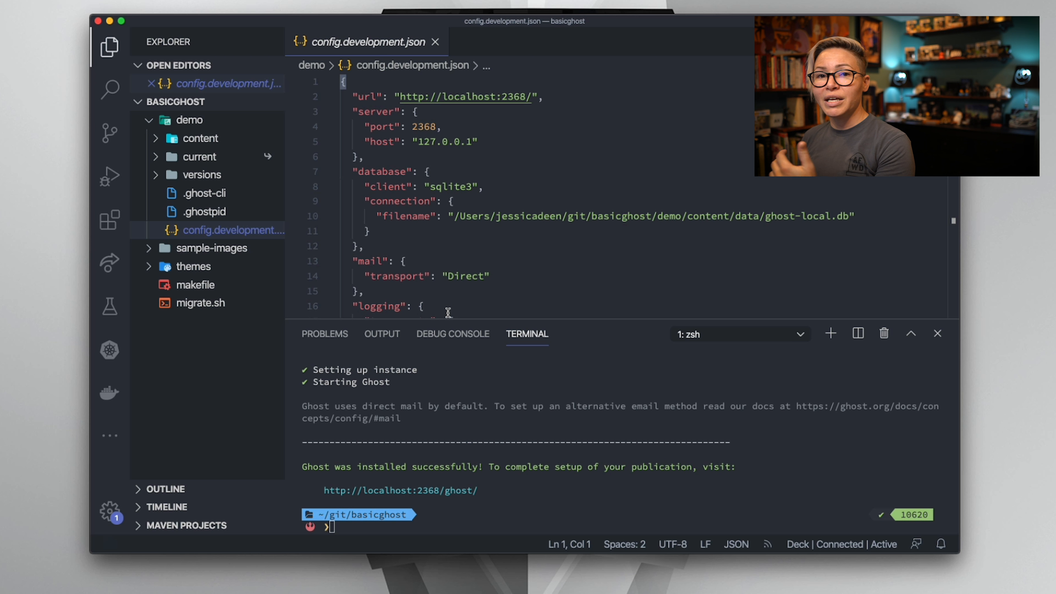
scroll(down, 3)
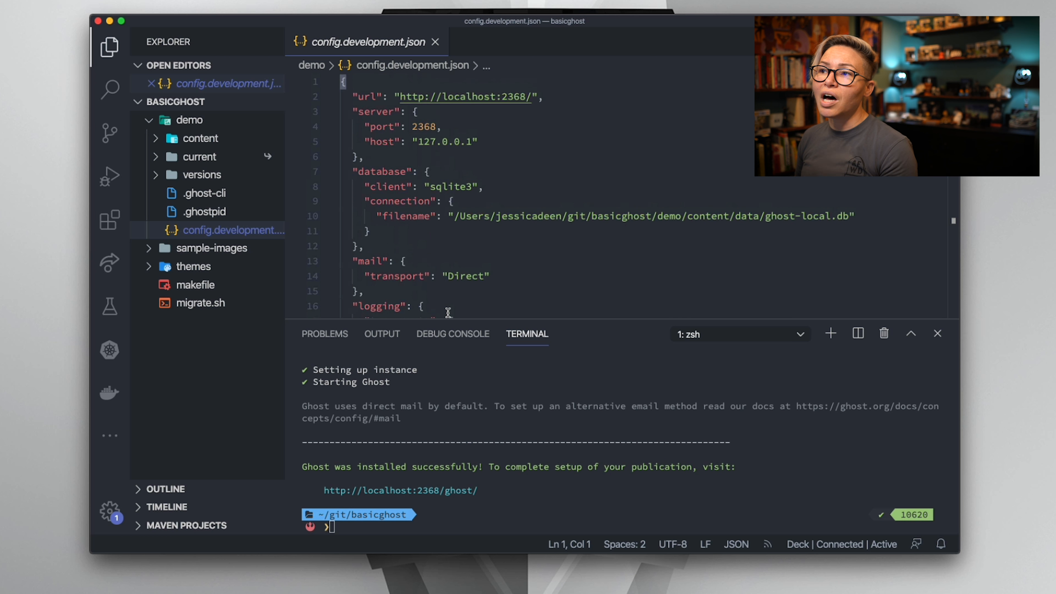
scroll(down, 3)
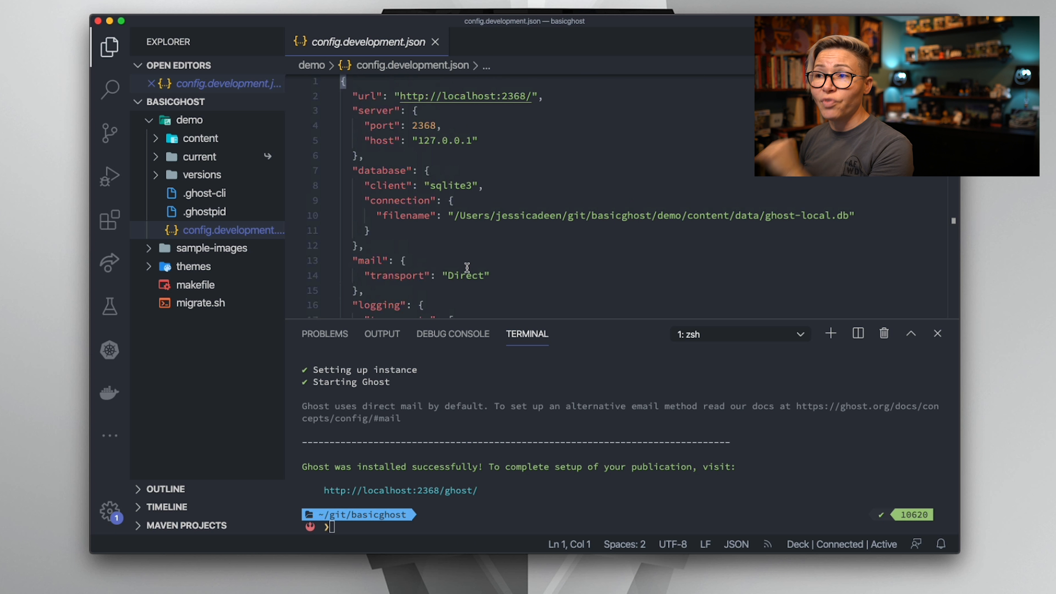
mouse_move(490, 258)
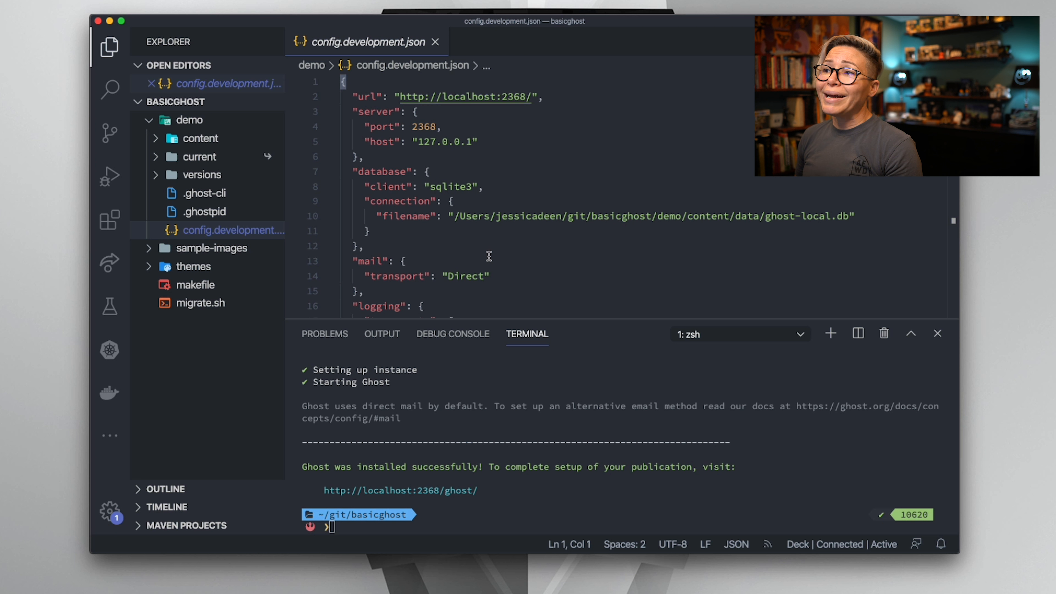
click(477, 142)
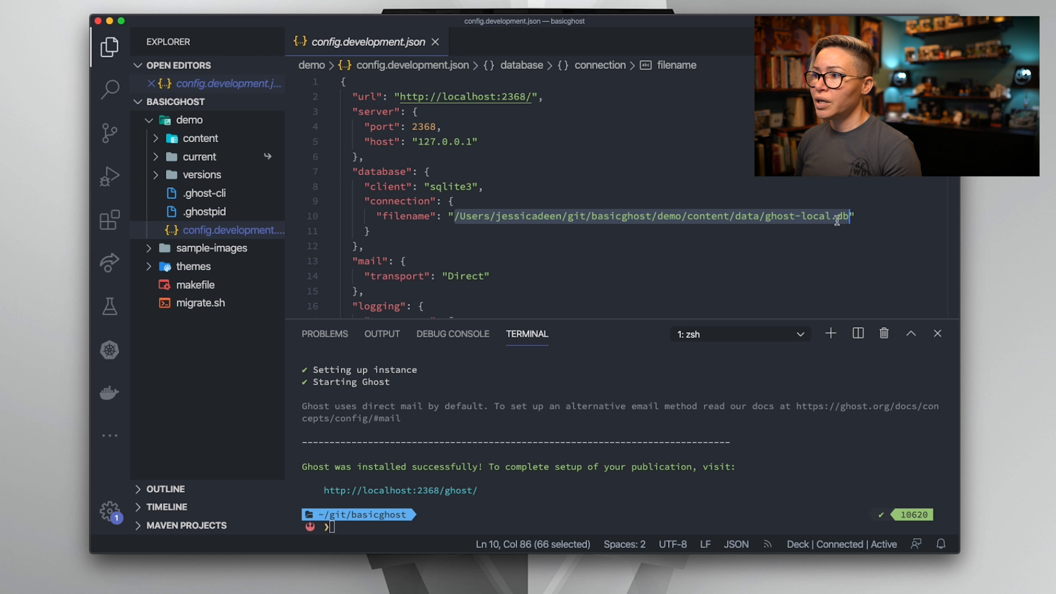
mouse_move(753, 224)
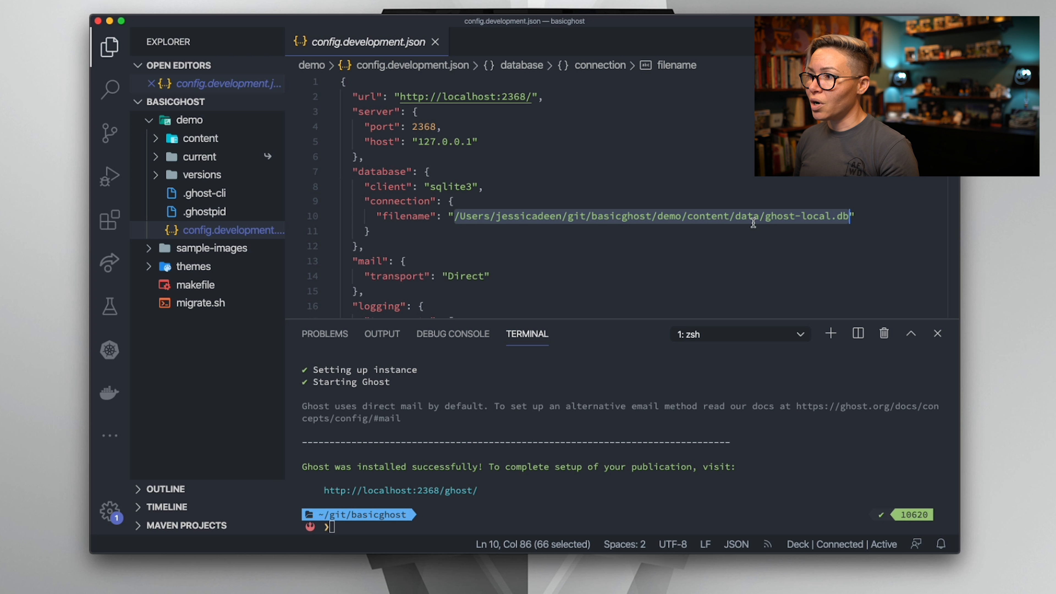
- Expand the content folder inside demo to see its subfolders
scroll(down, 3)
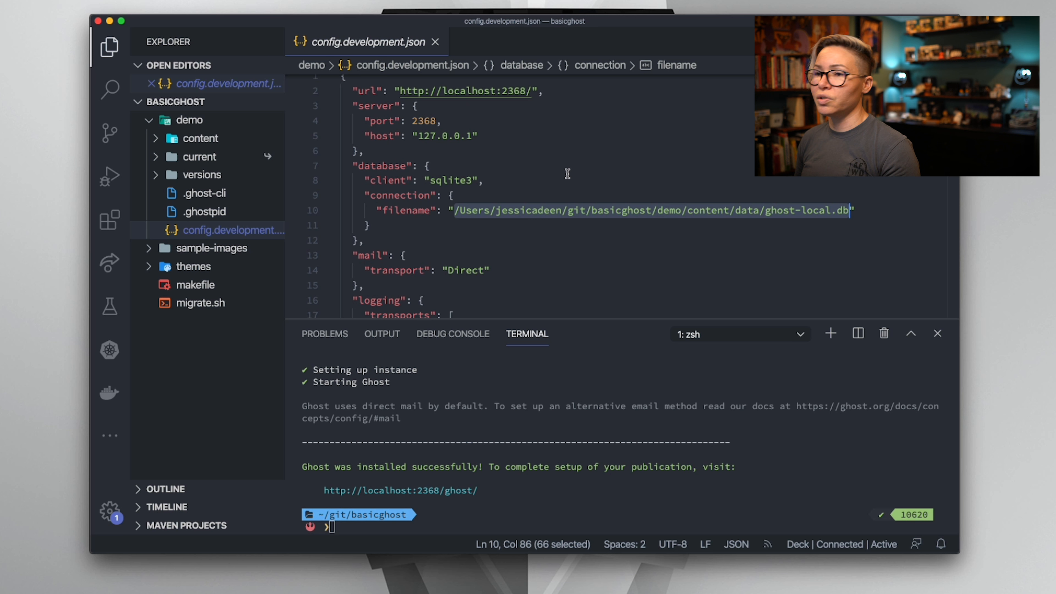
click(200, 139)
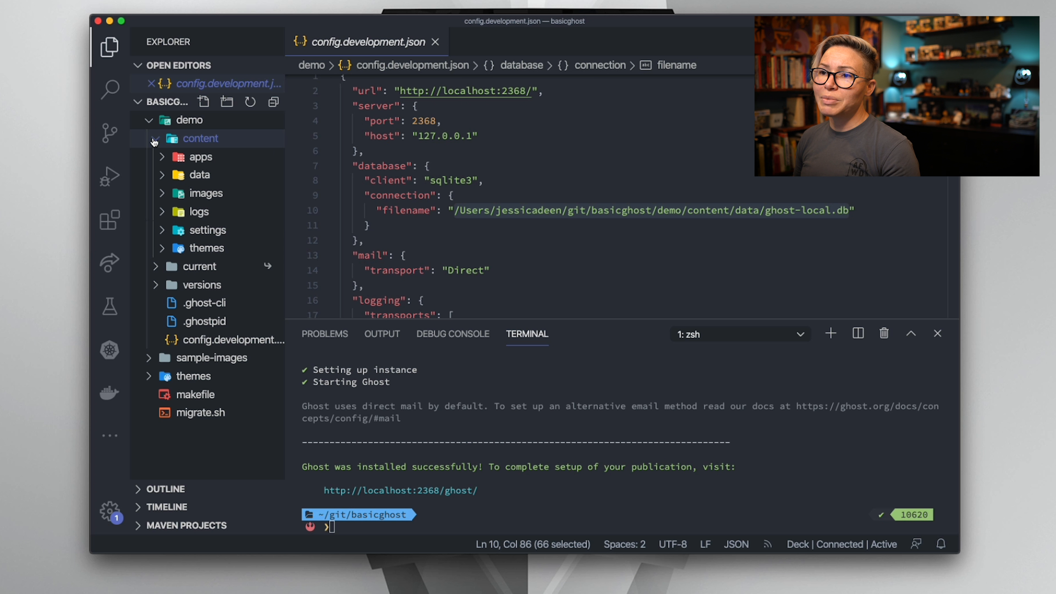
click(199, 174)
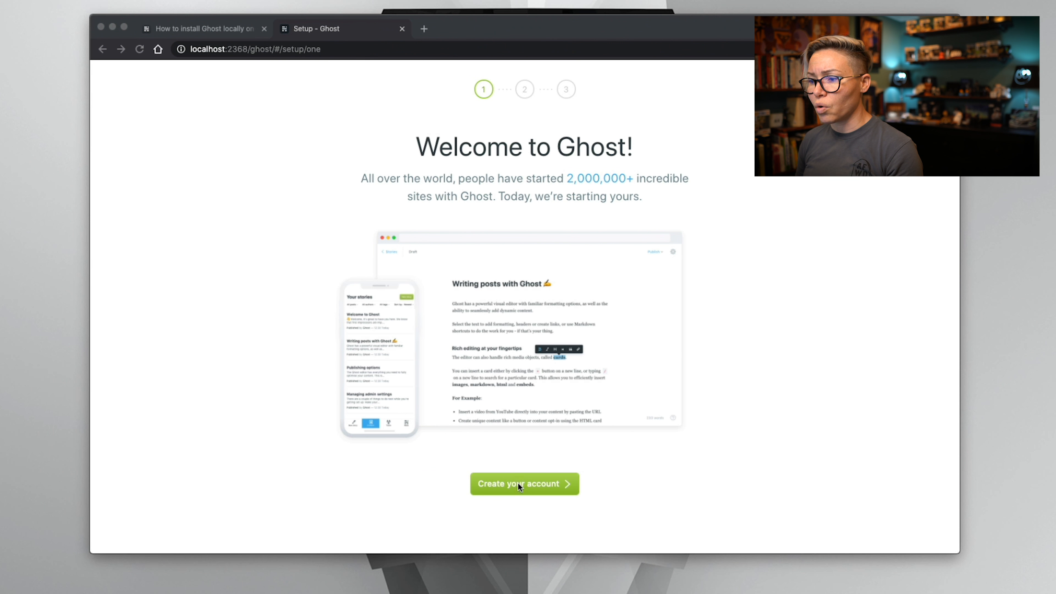
- Create the admin account with site title 'Ghos', name 'Jessica Dee', email 'jessde' and a password
click(520, 484)
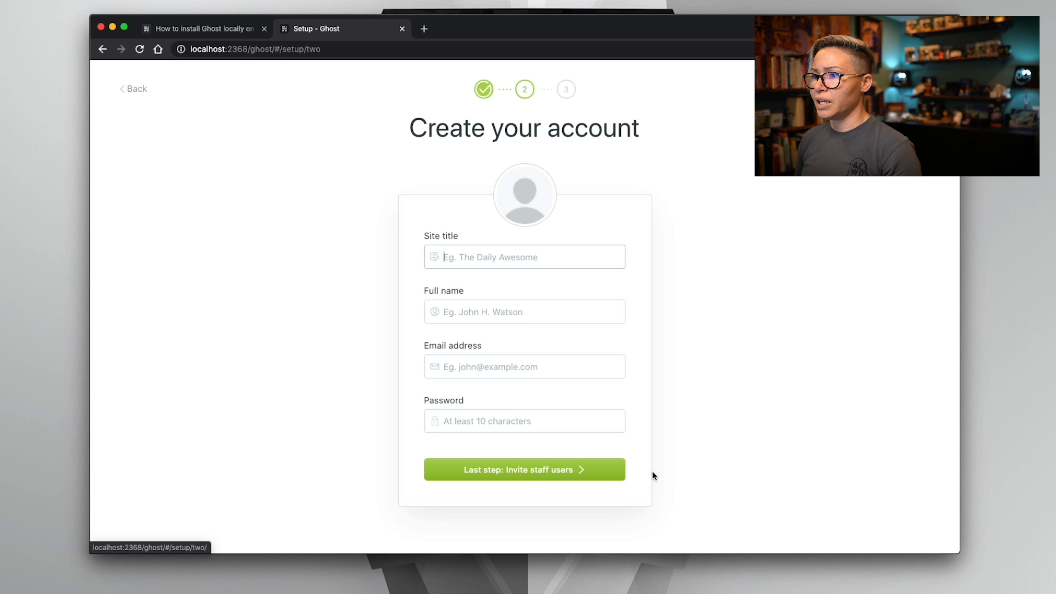
text(Ghost Local Blo)
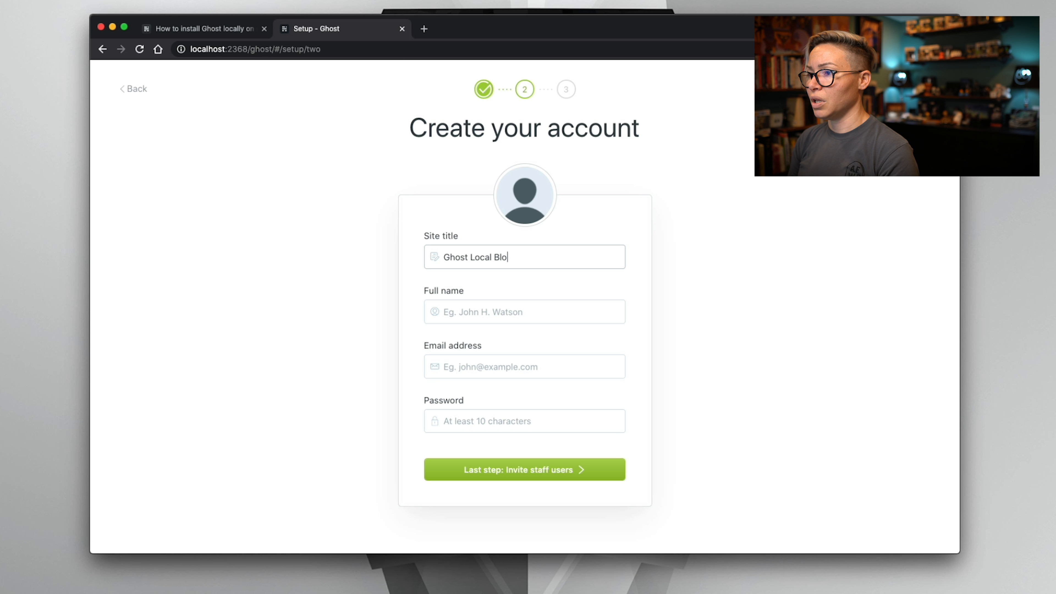
text(Jessica Dee)
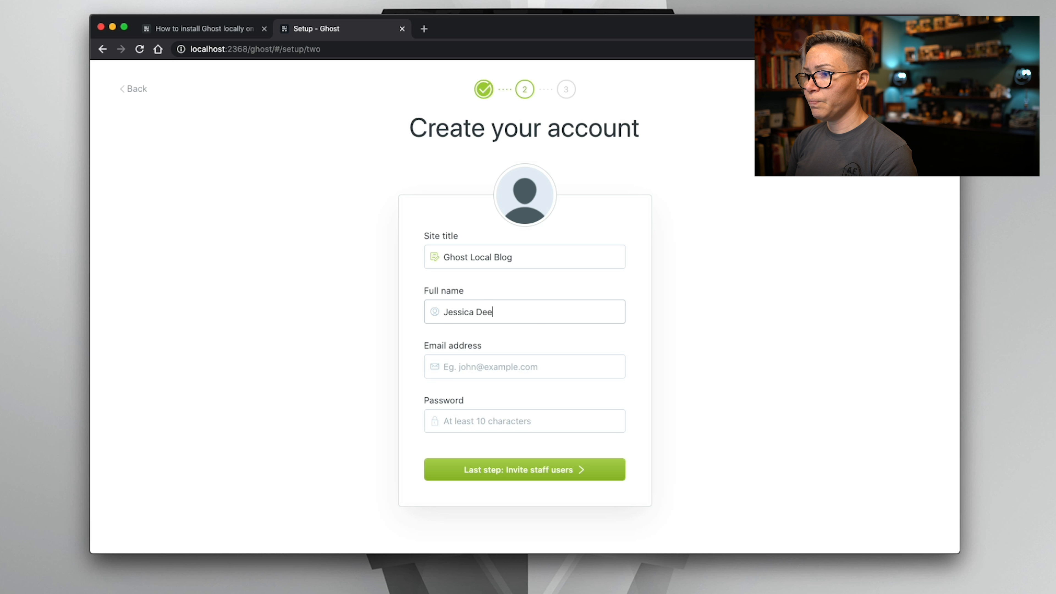
text(jessde)
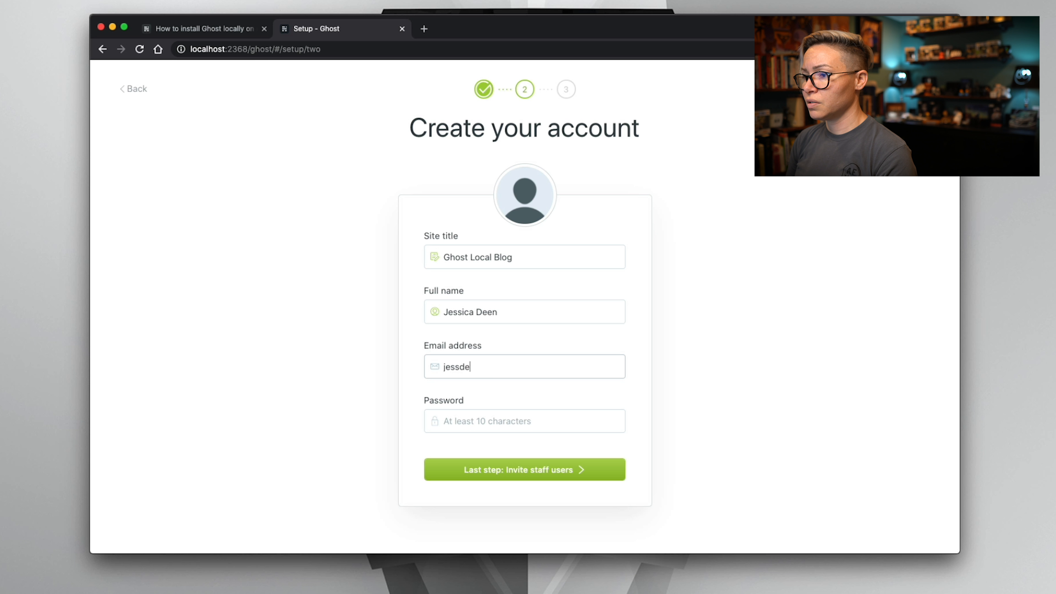
click(524, 422)
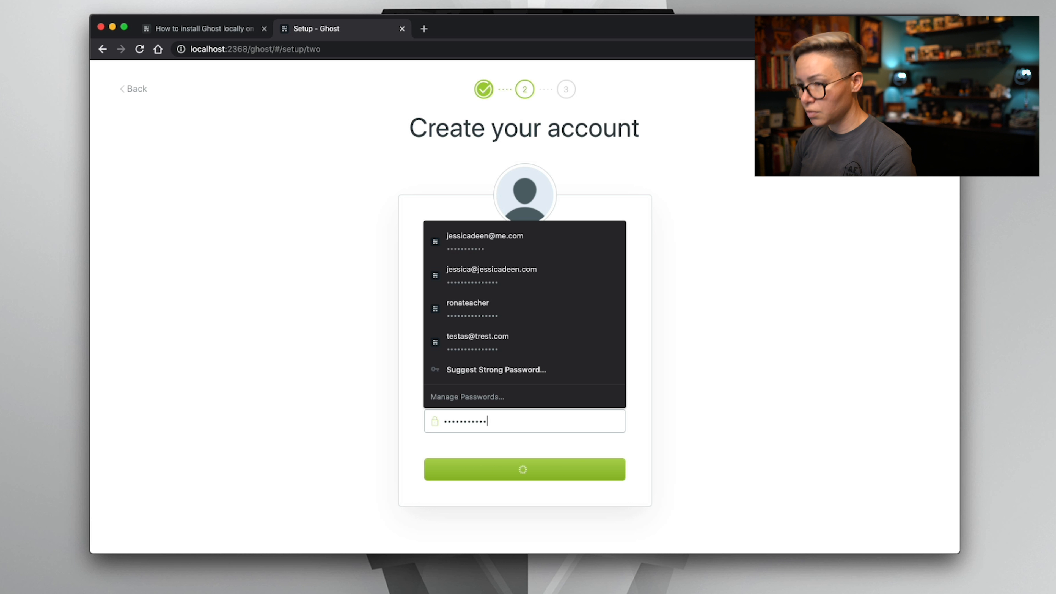
click(523, 471)
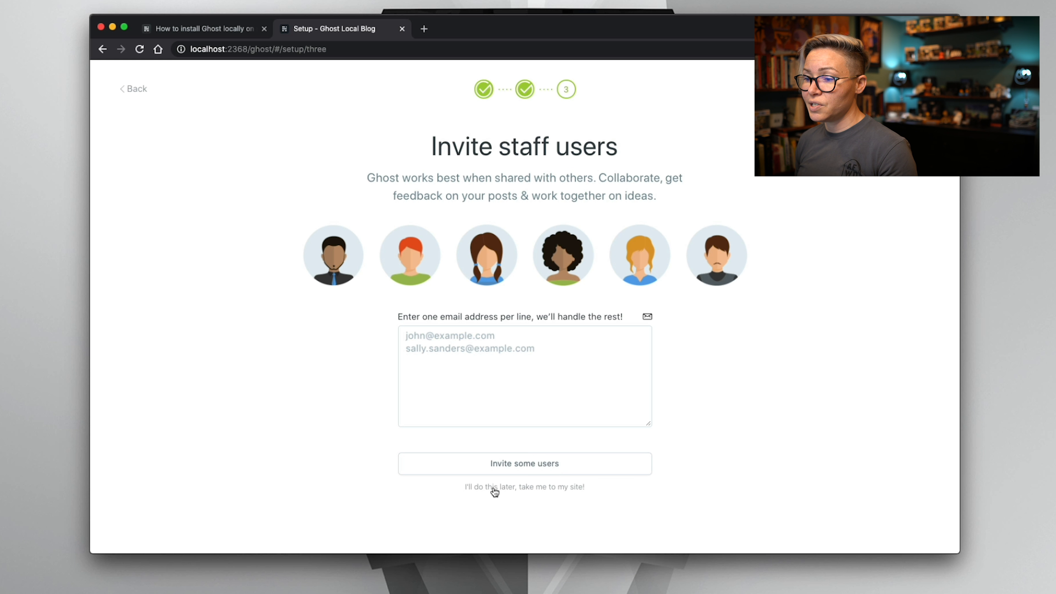
mouse_move(477, 500)
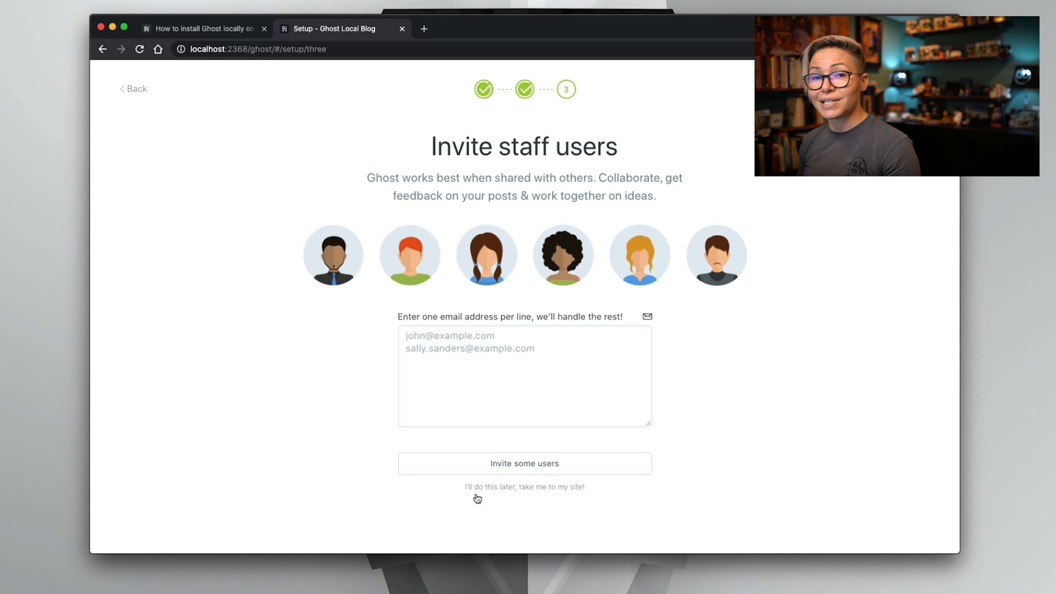
- Skip inviting staff users and go on to the new site
click(525, 487)
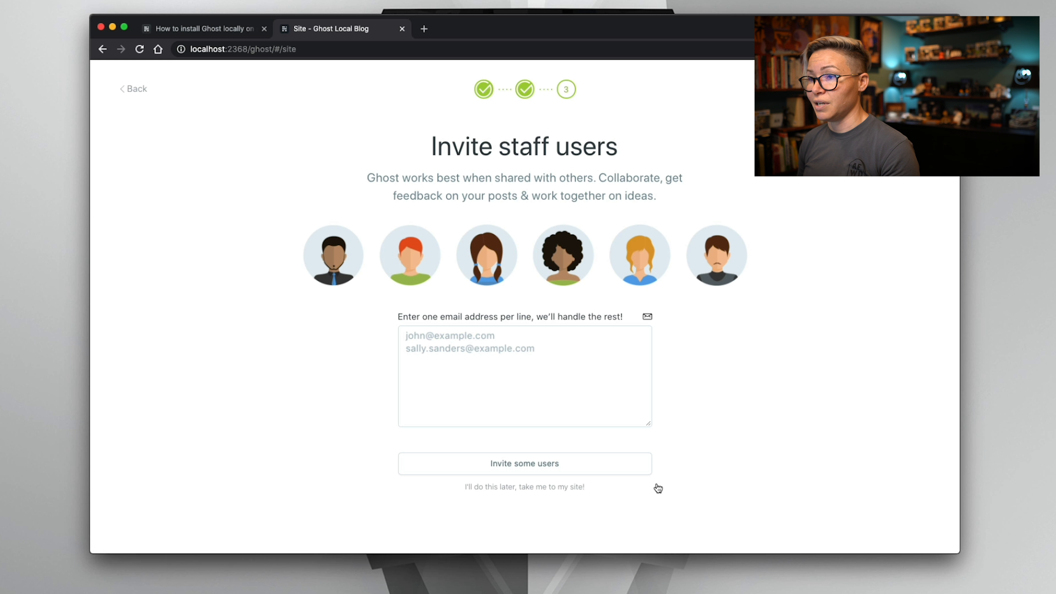
- Glance at the General settings, then return to the View site preview of the blog home page
click(524, 487)
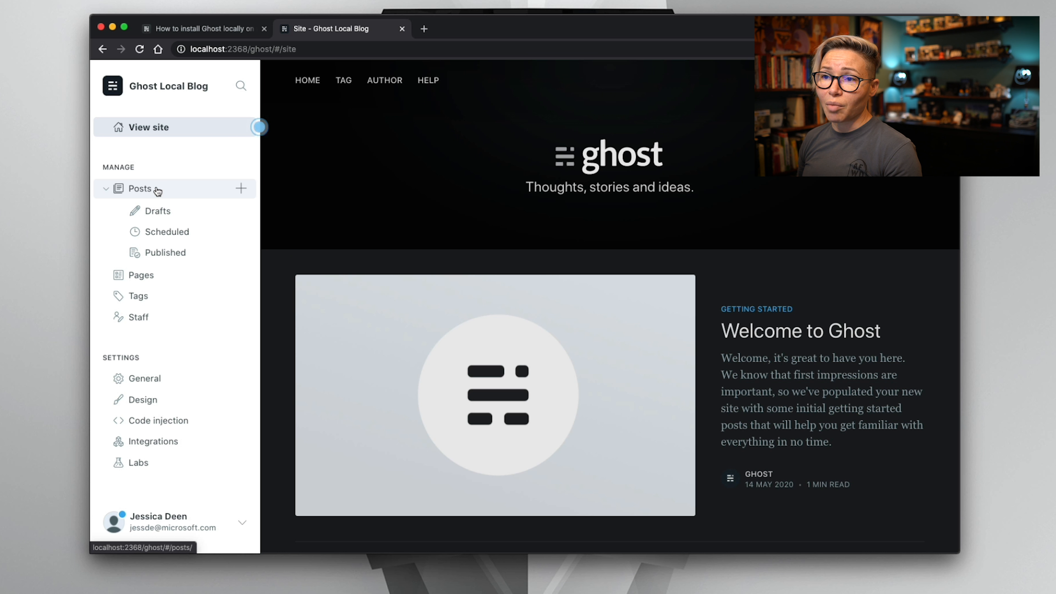
mouse_move(176, 234)
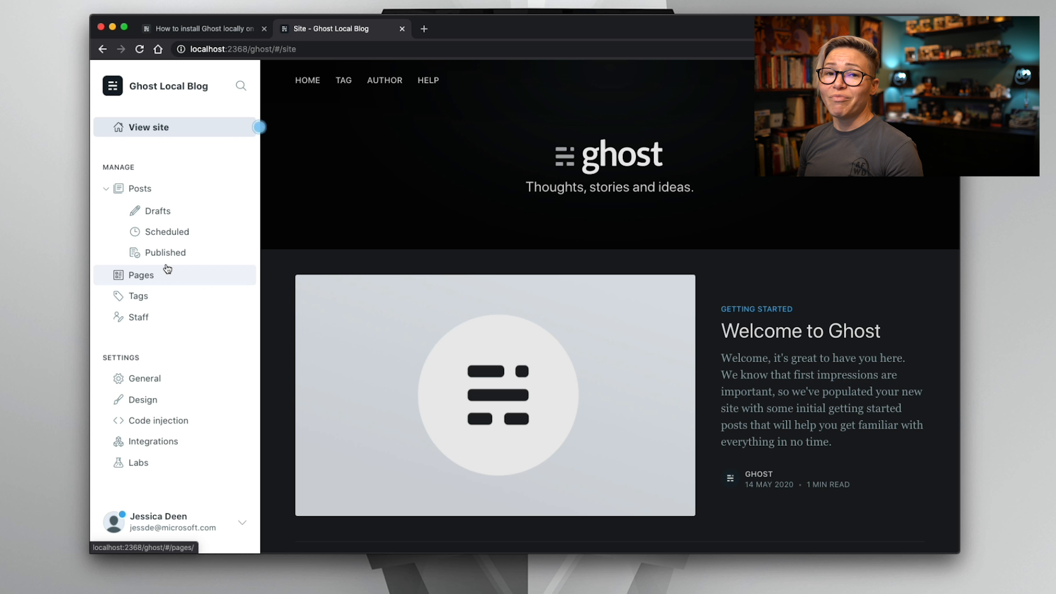
mouse_move(165, 328)
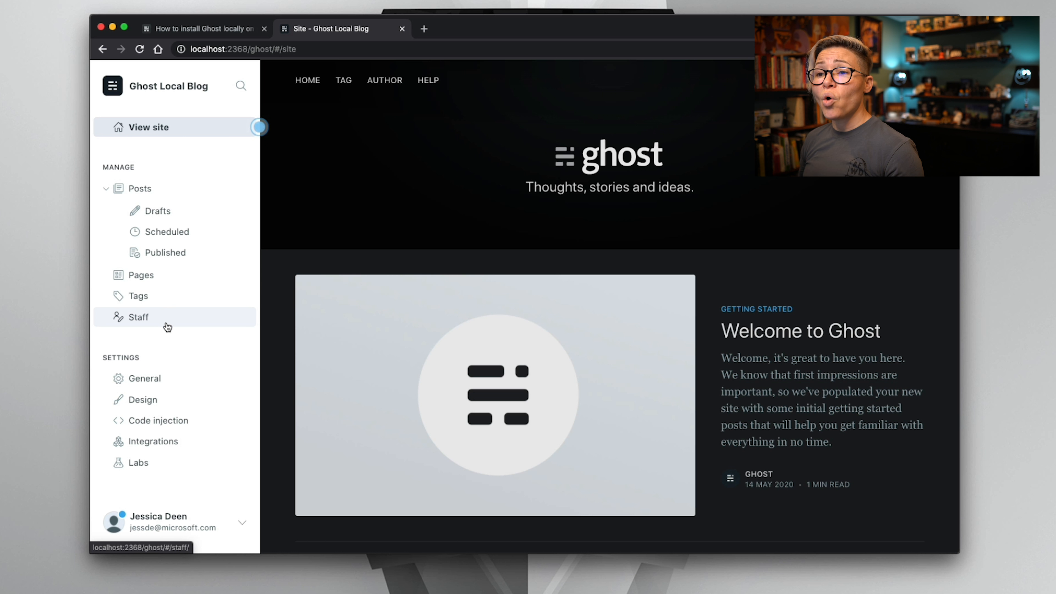
mouse_move(172, 330)
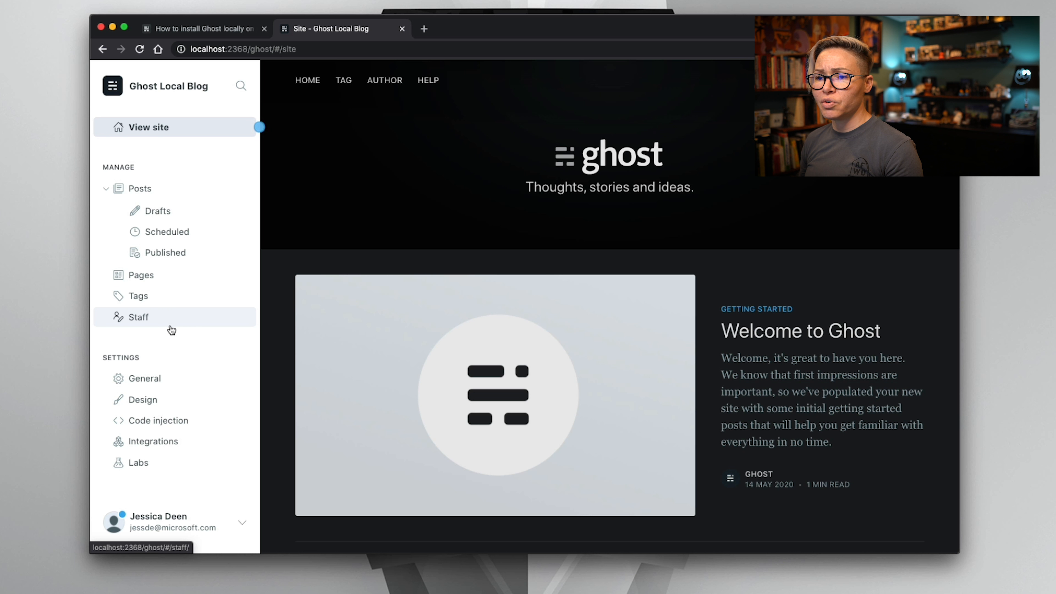
mouse_move(169, 382)
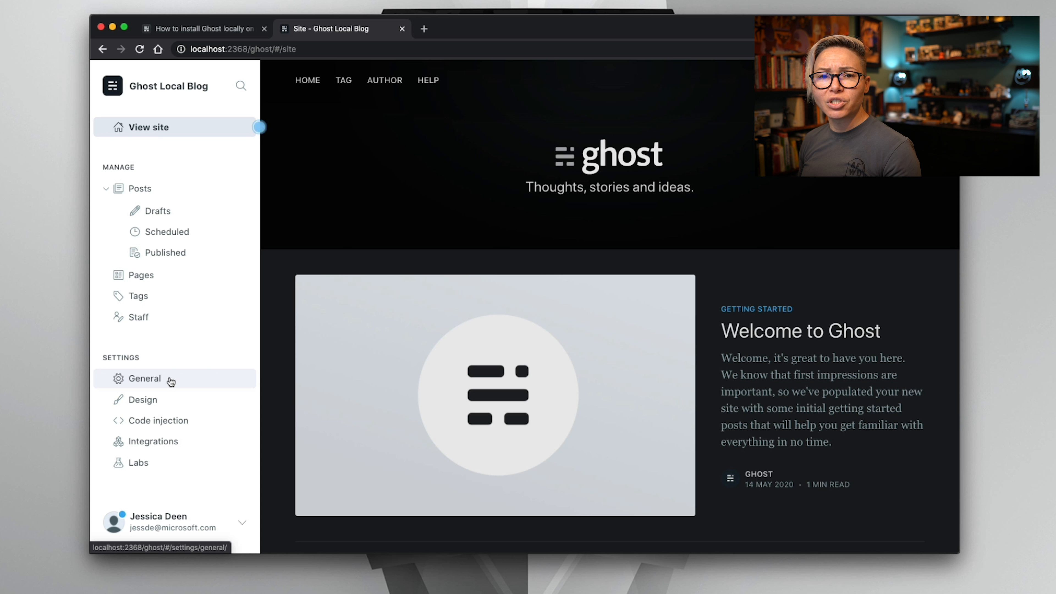
click(145, 379)
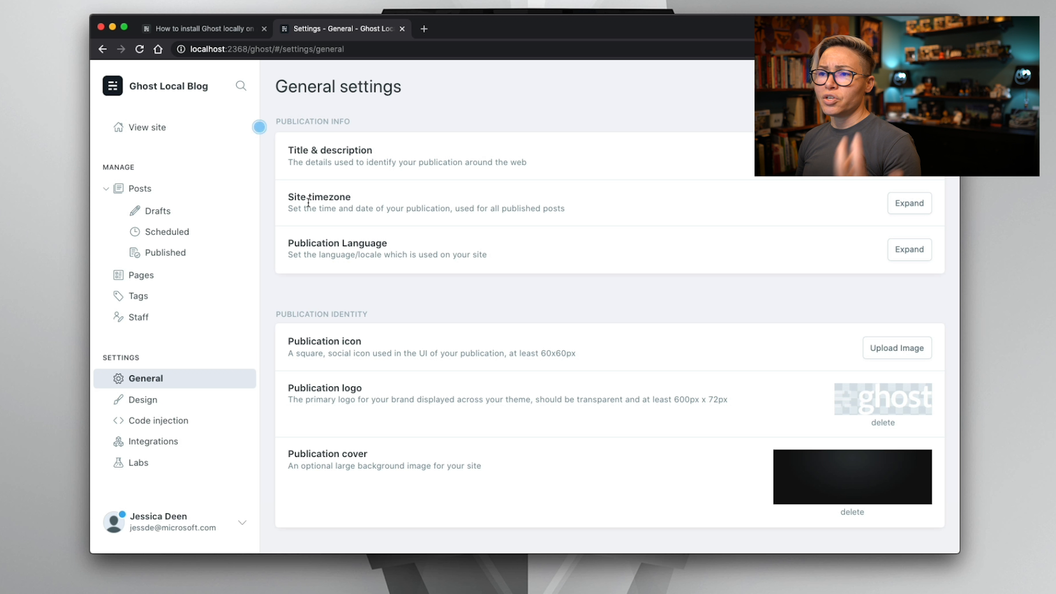
click(148, 128)
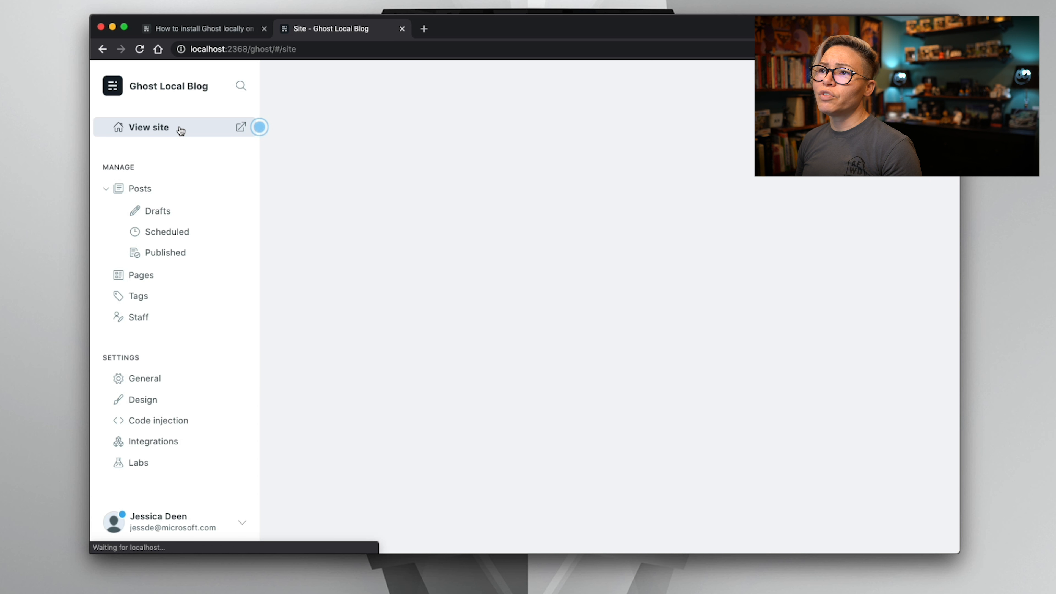
click(148, 128)
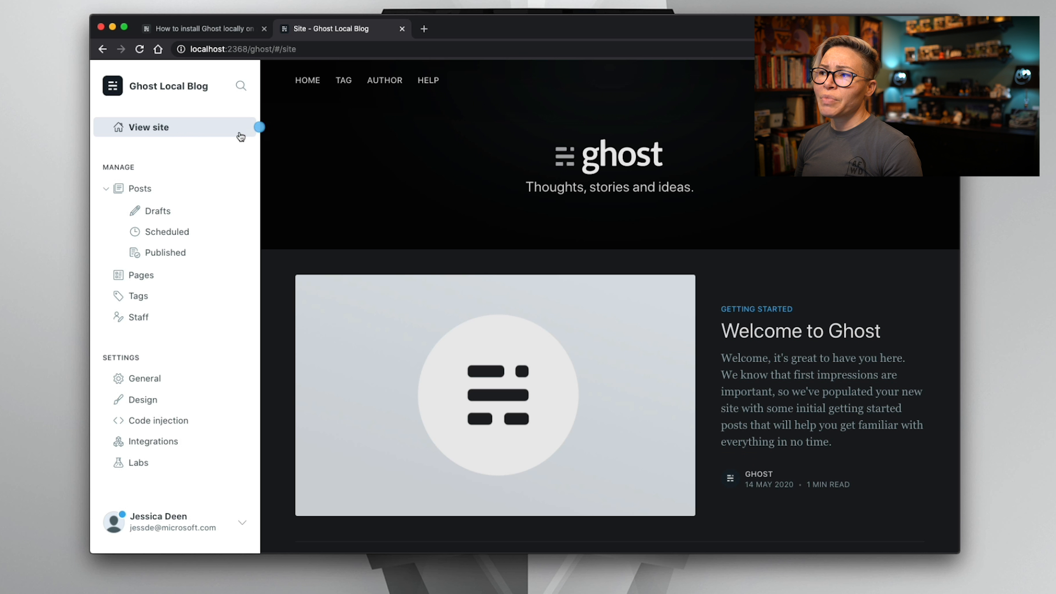
mouse_move(142, 134)
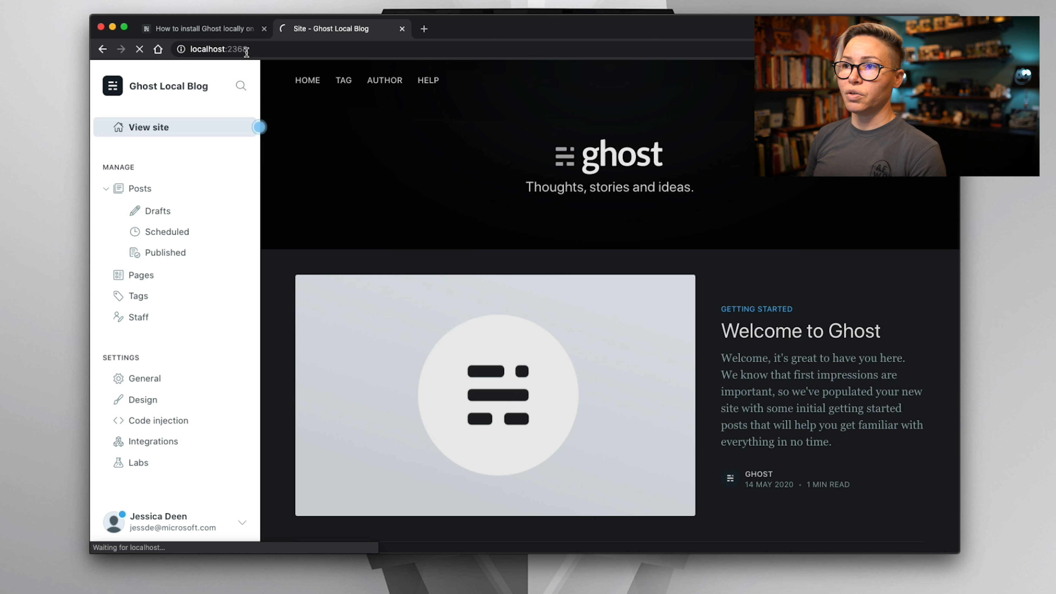
- Go to localhost:2368 and open the Welcome to Ghost post from the home page
click(149, 127)
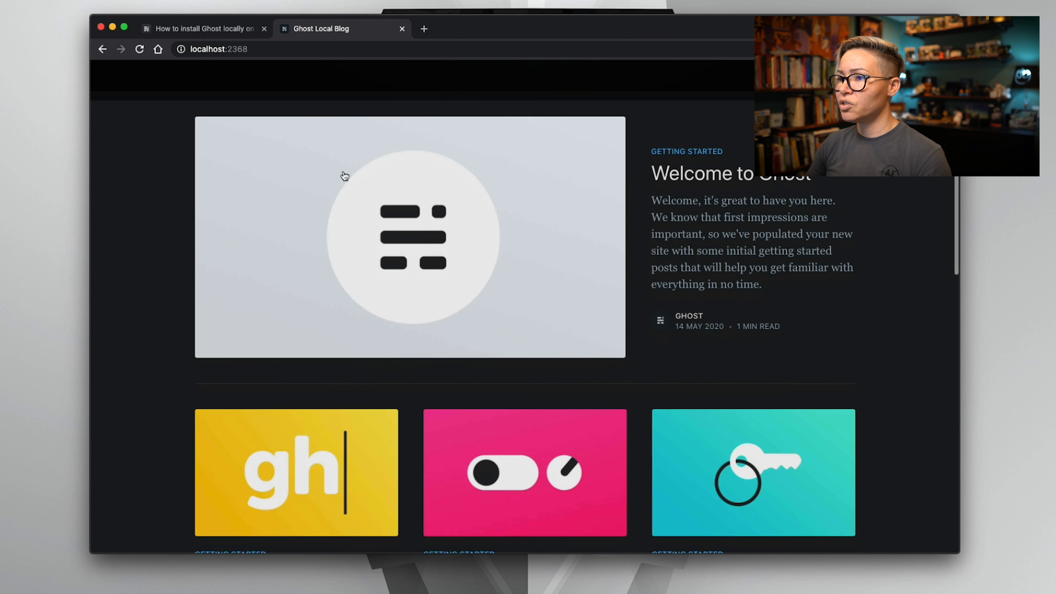
scroll(down, 3)
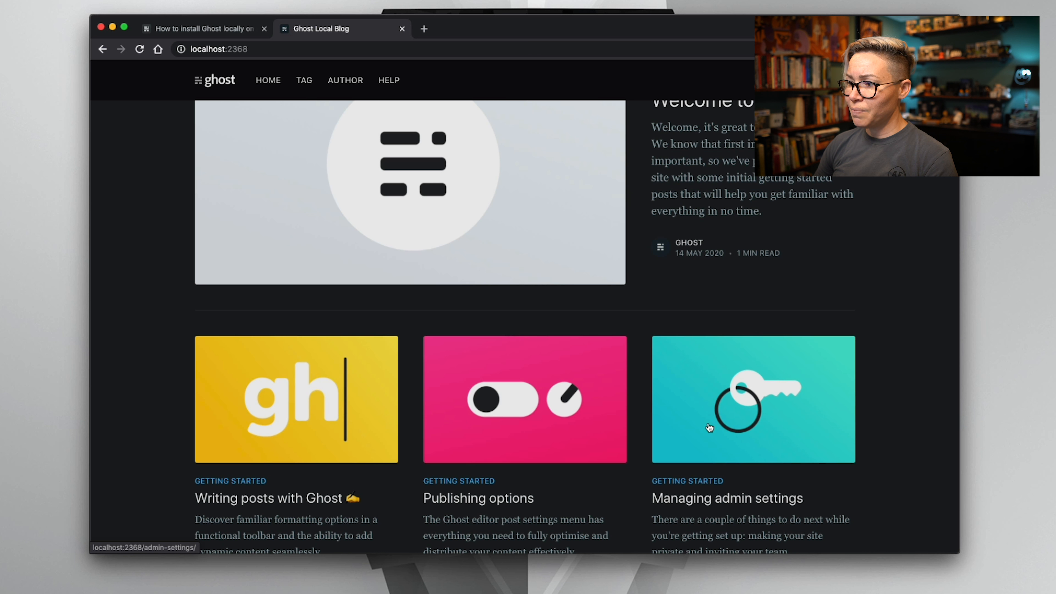
scroll(down, 3)
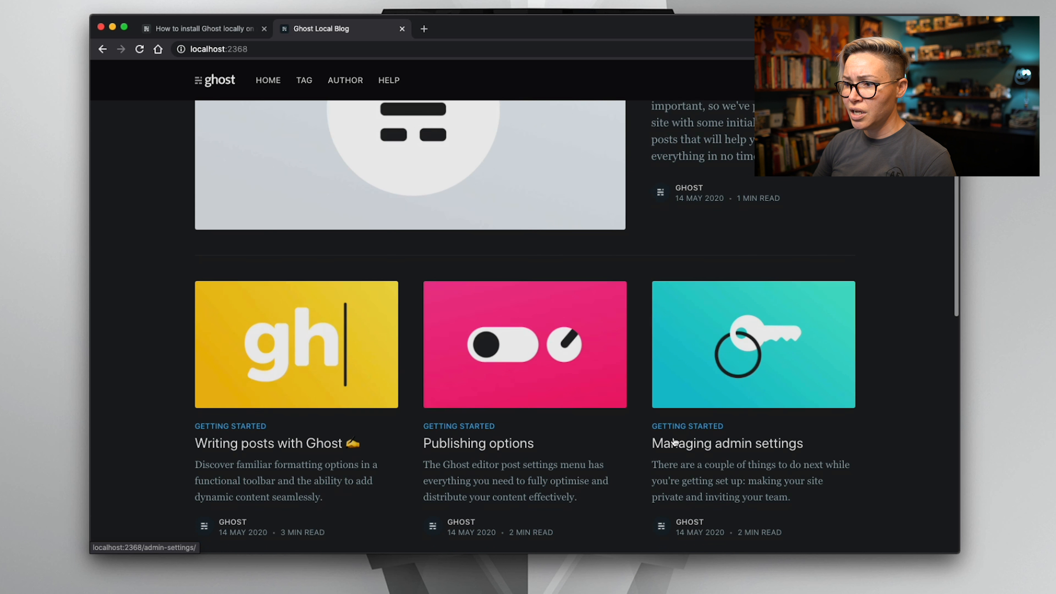
scroll(down, 3)
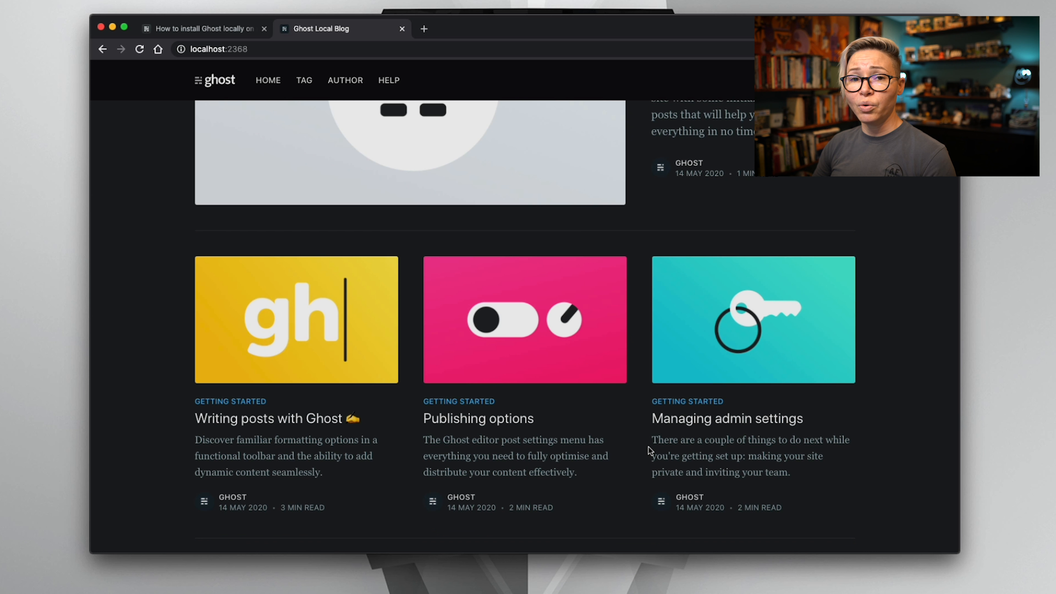
mouse_move(309, 454)
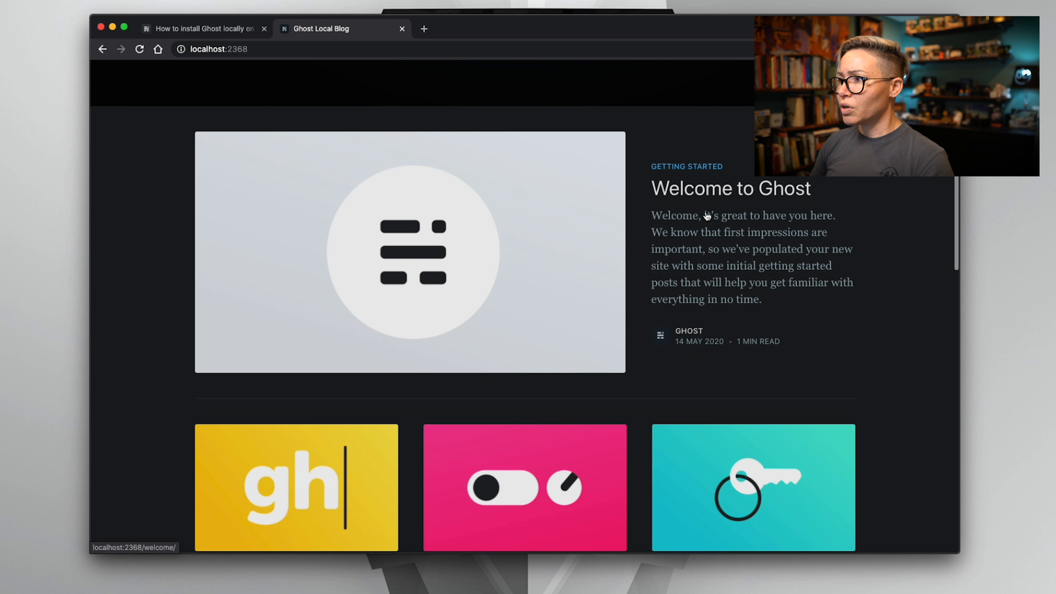
click(409, 252)
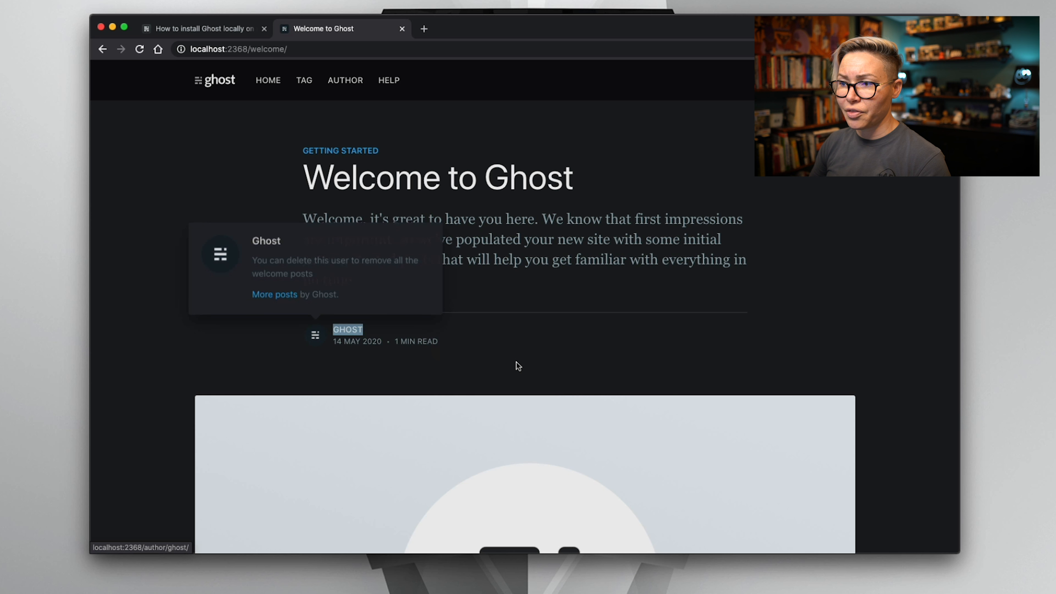
mouse_move(456, 348)
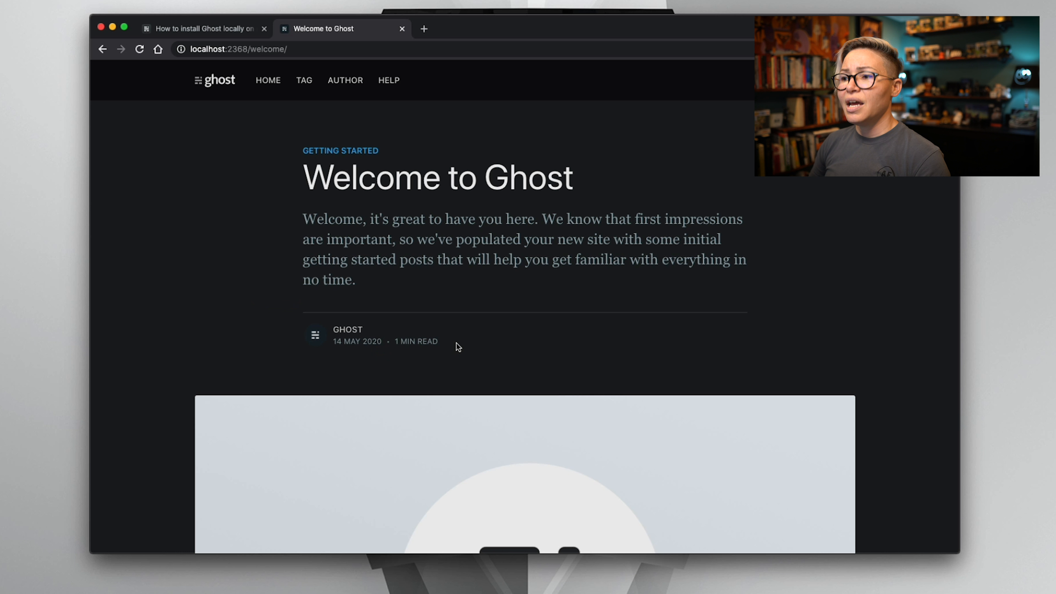
mouse_move(468, 346)
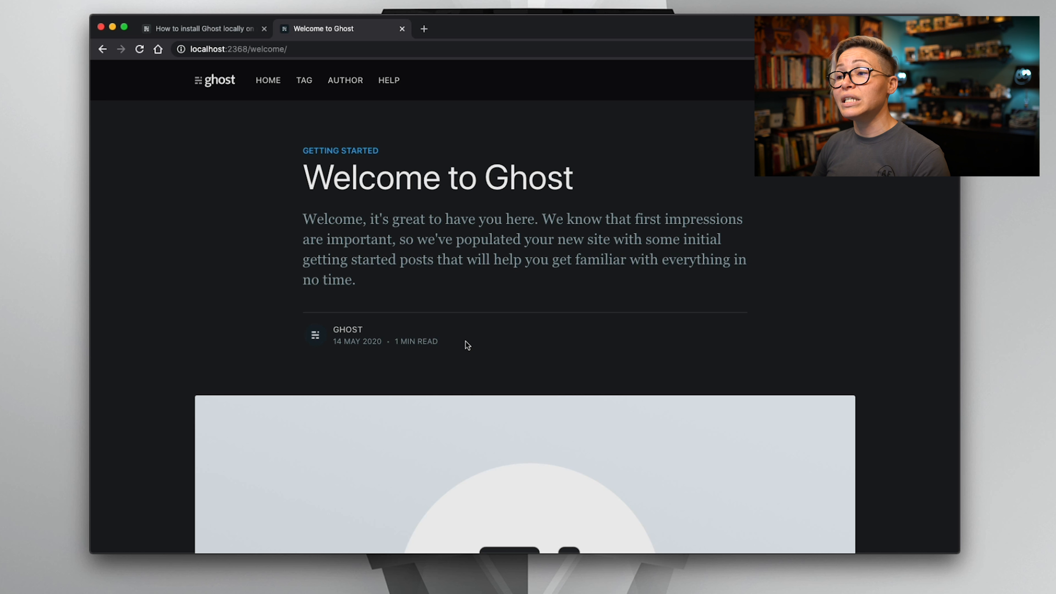
- Read through the Welcome to Ghost post down to its closing note
scroll(down, 3)
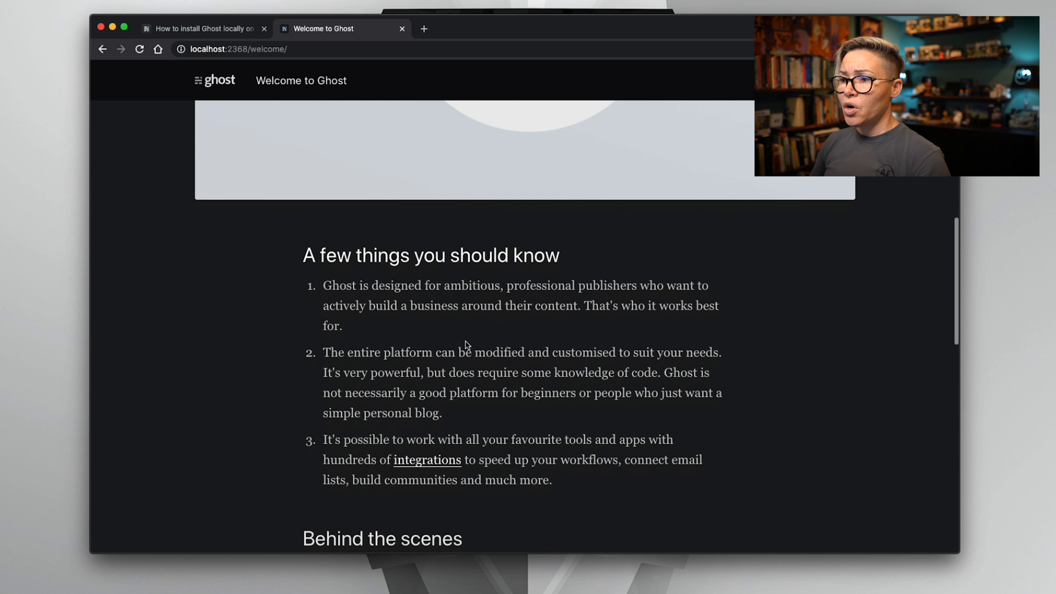
scroll(down, 3)
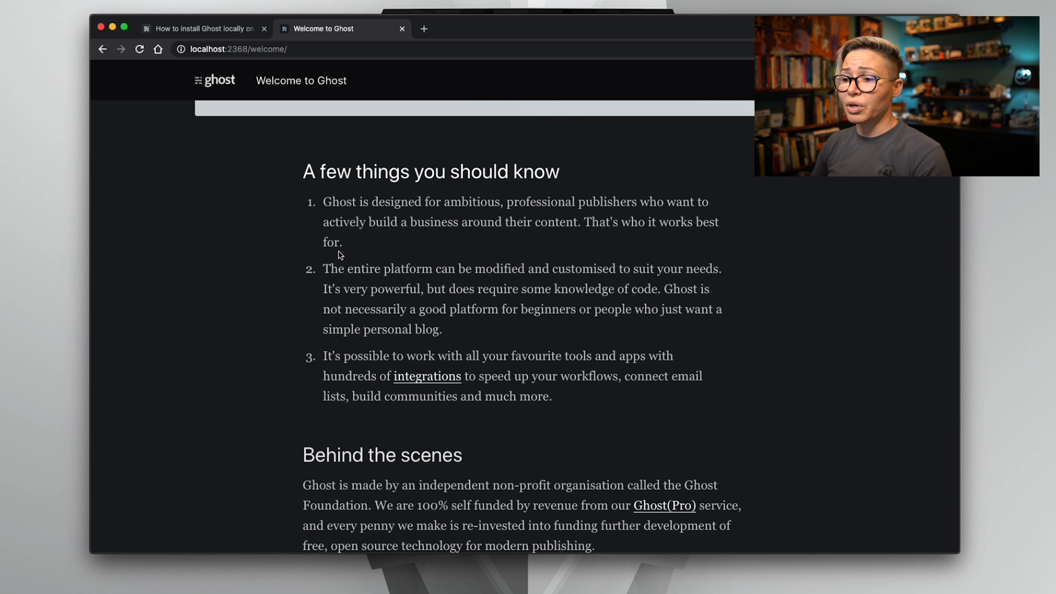
scroll(down, 3)
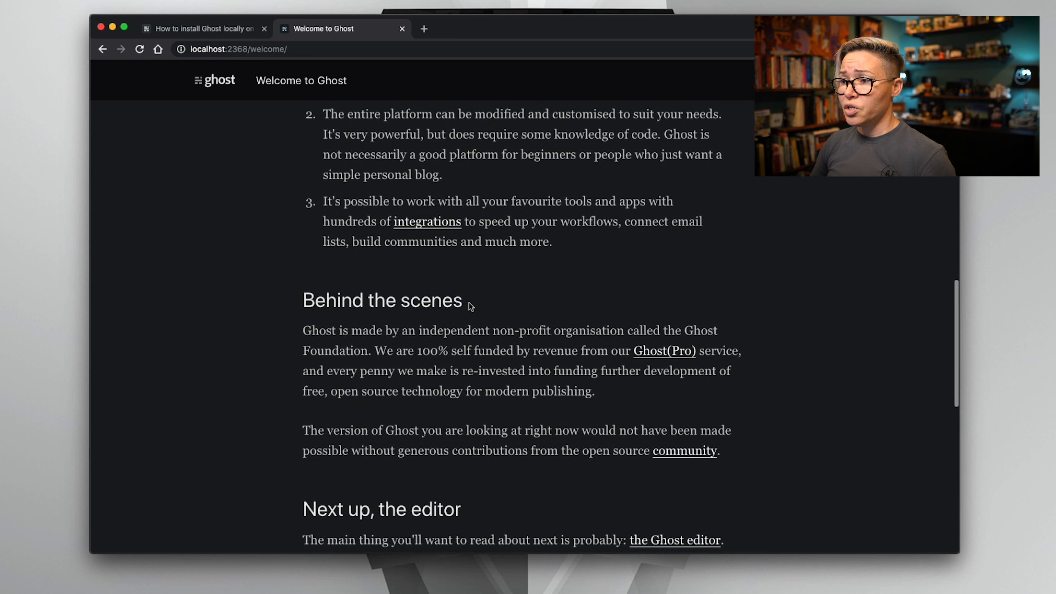
double_click(381, 300)
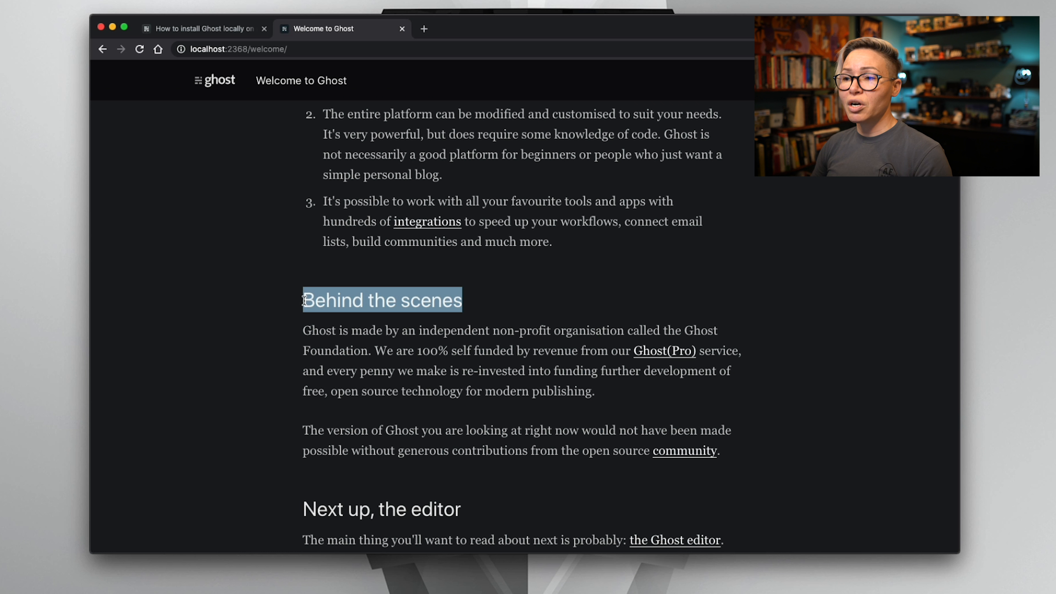
scroll(down, 3)
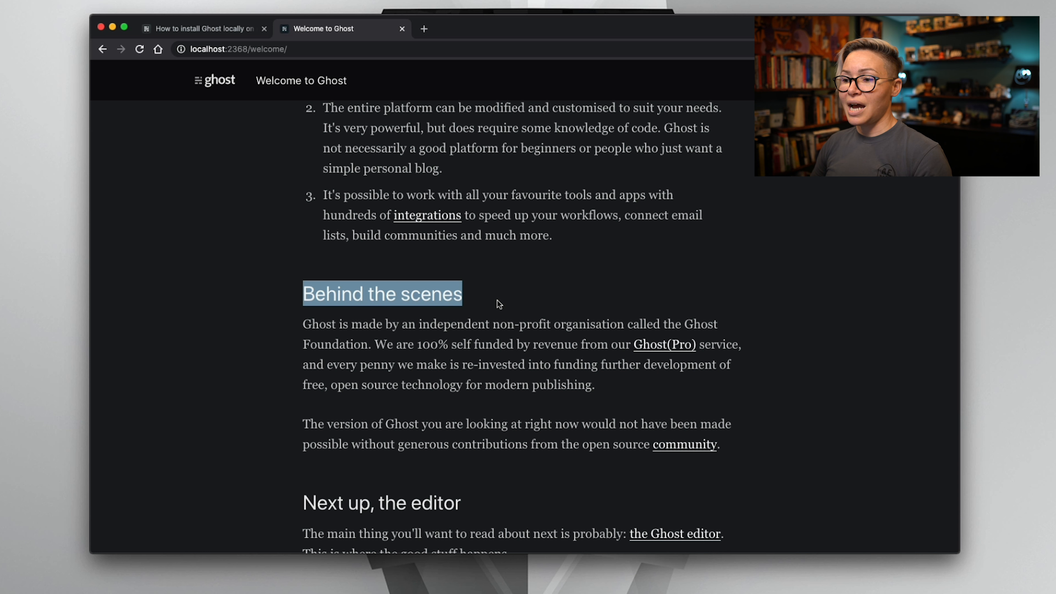
scroll(down, 3)
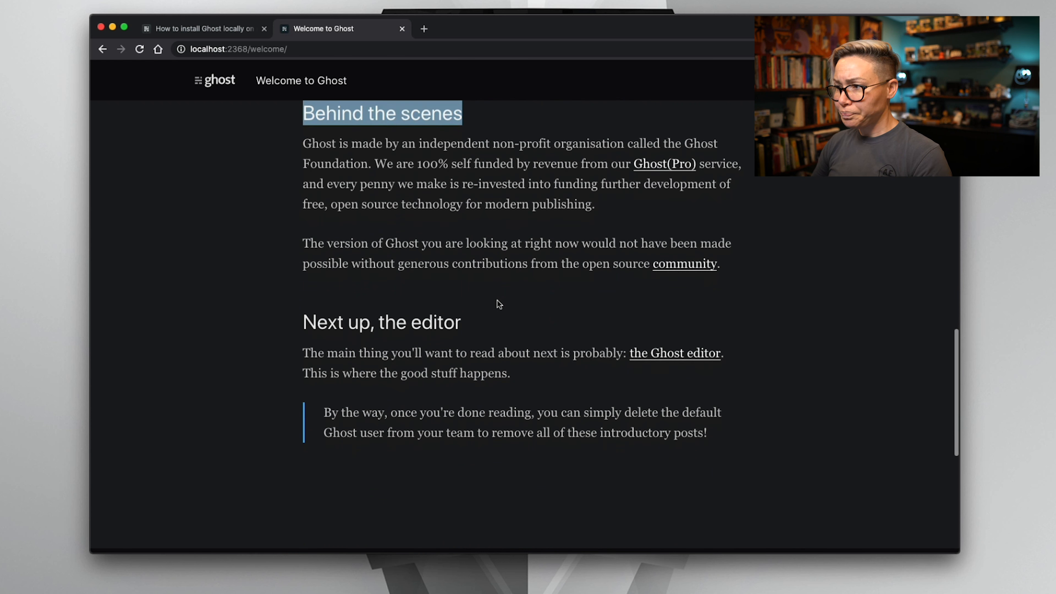
scroll(down, 3)
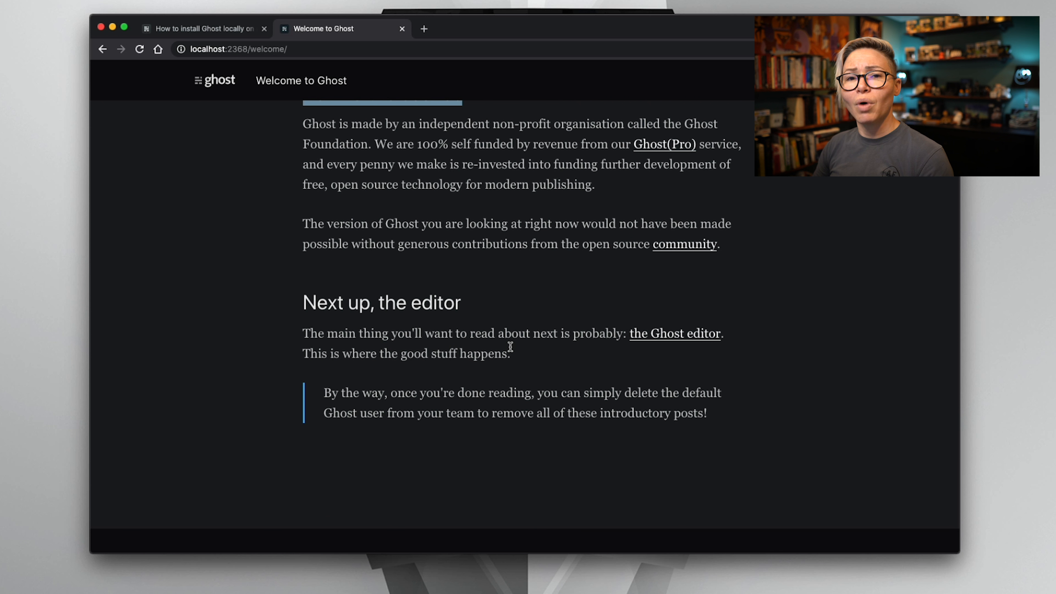